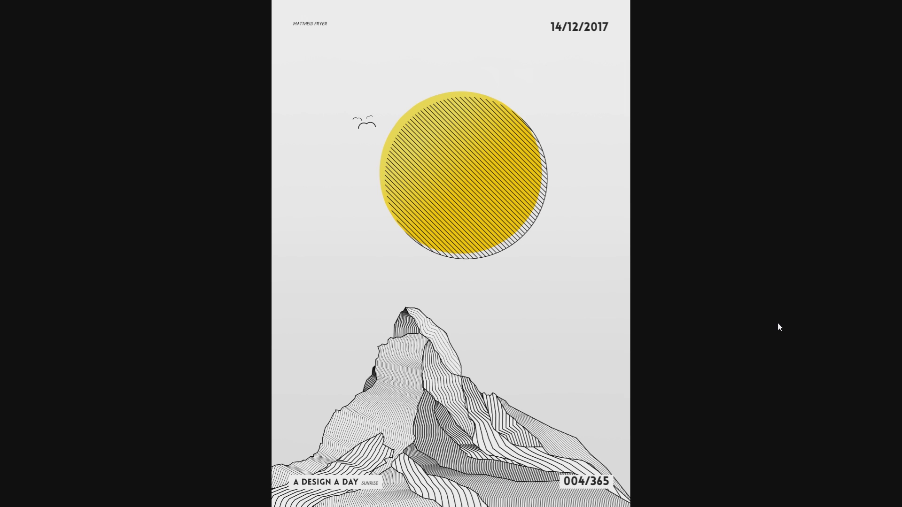
mouse_move(476, 313)
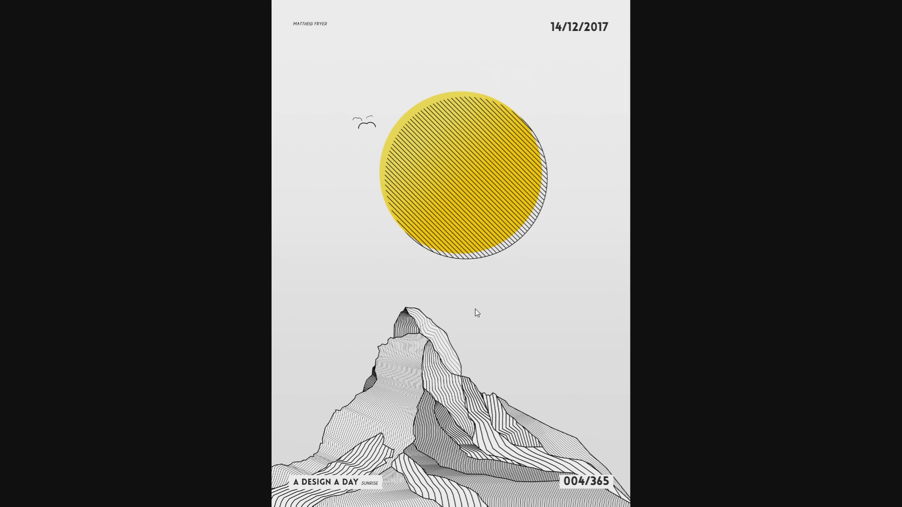
mouse_move(421, 349)
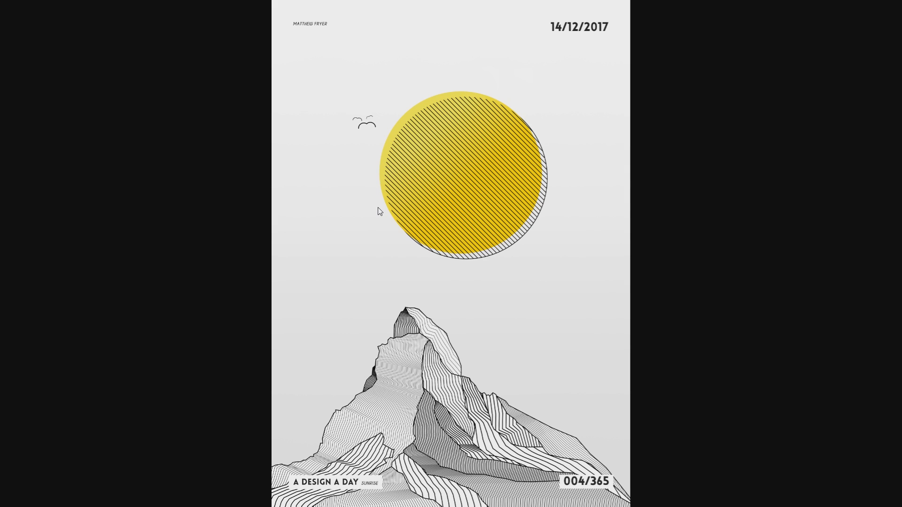
mouse_move(382, 210)
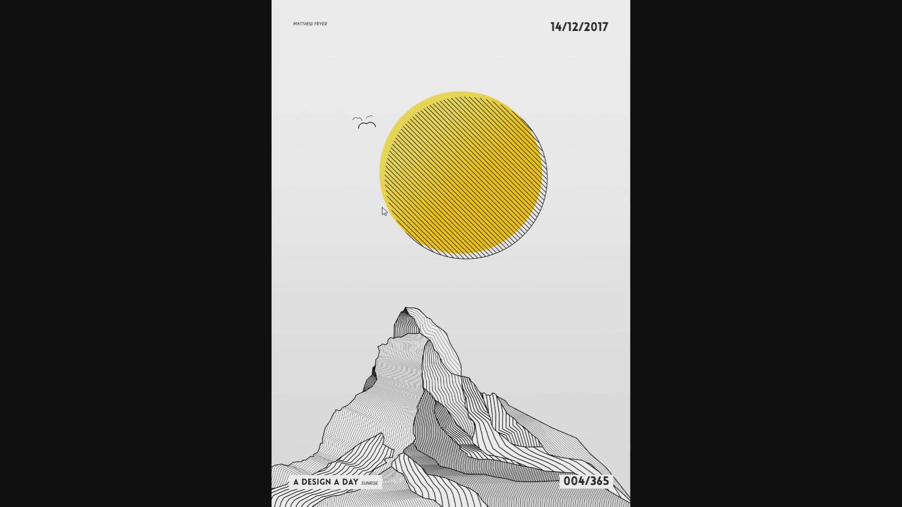
mouse_move(546, 329)
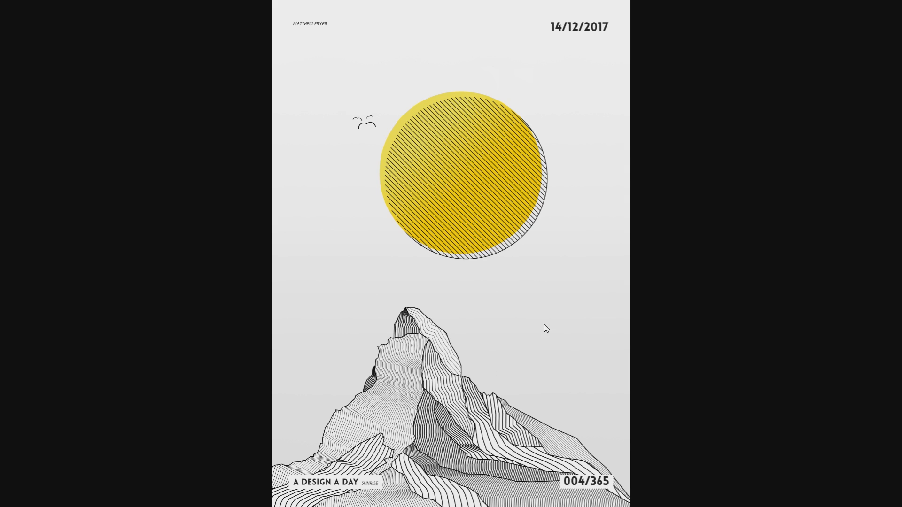
mouse_move(396, 293)
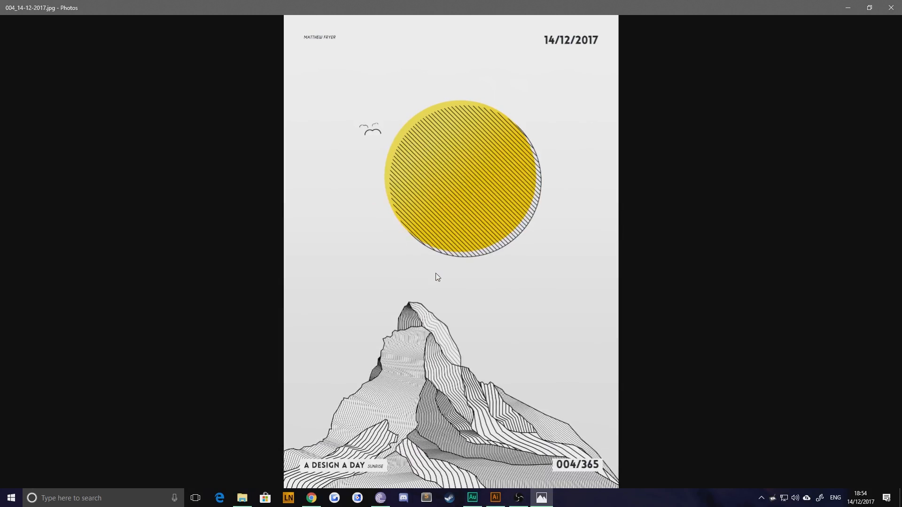
Show the mountain file with Layers 2 and 3 hidden, leaving only the photo on Layer 1
click(493, 502)
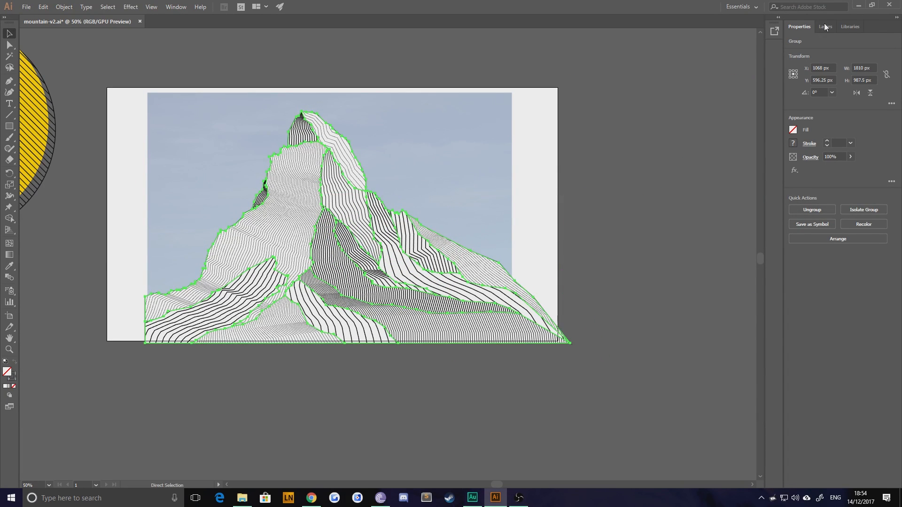
click(826, 26)
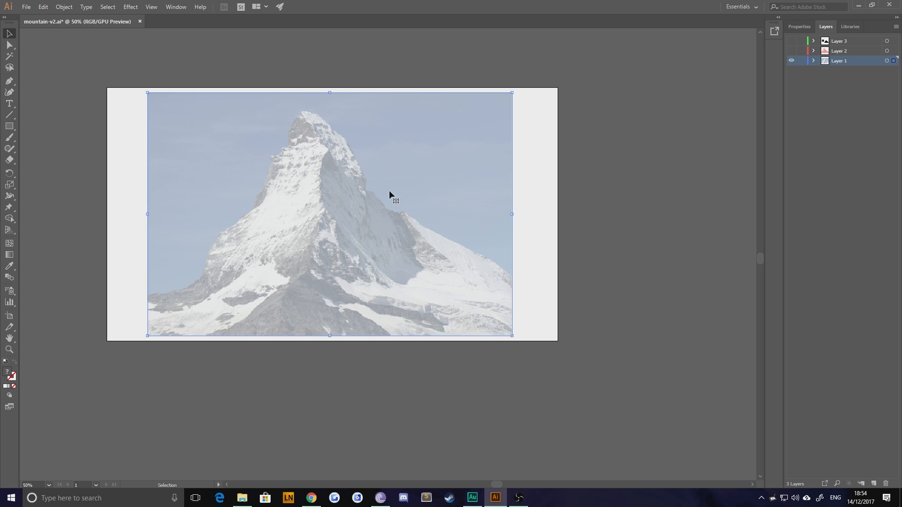
mouse_move(276, 167)
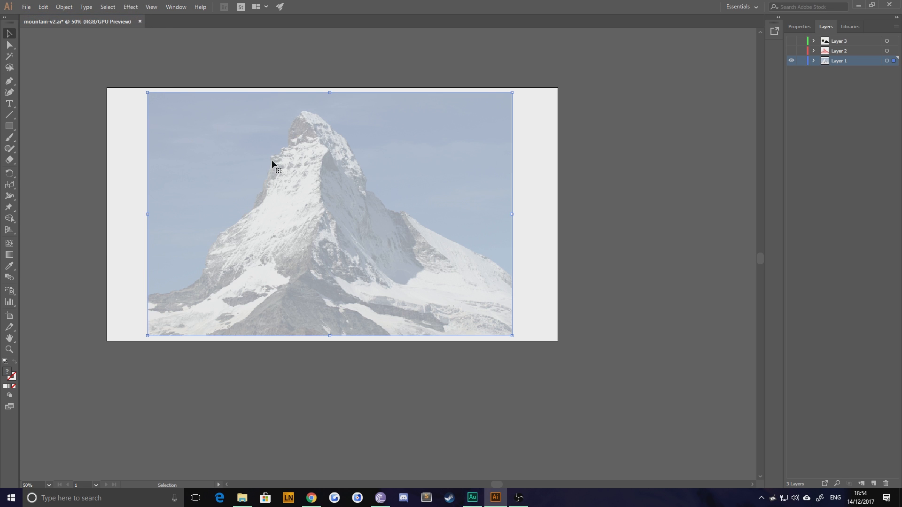
Create a new Web-Large 1920 × 1080 px RGB document
click(26, 7)
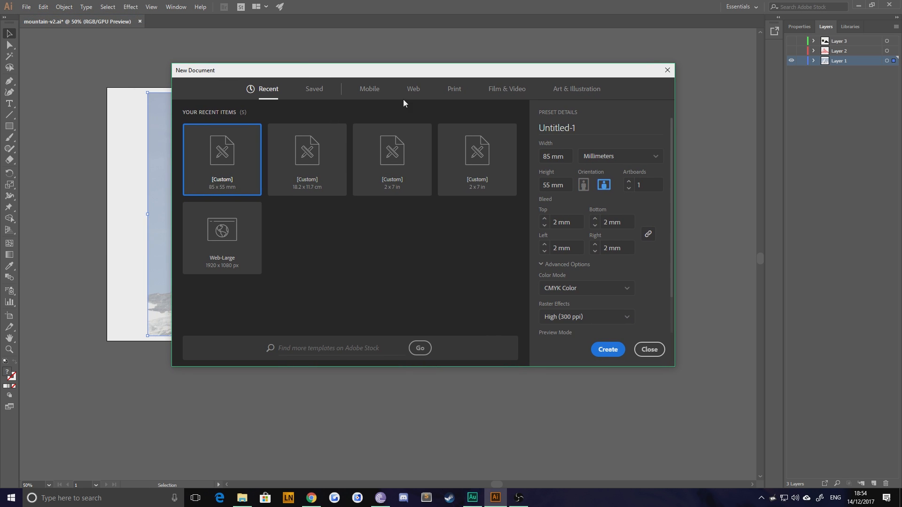
click(413, 89)
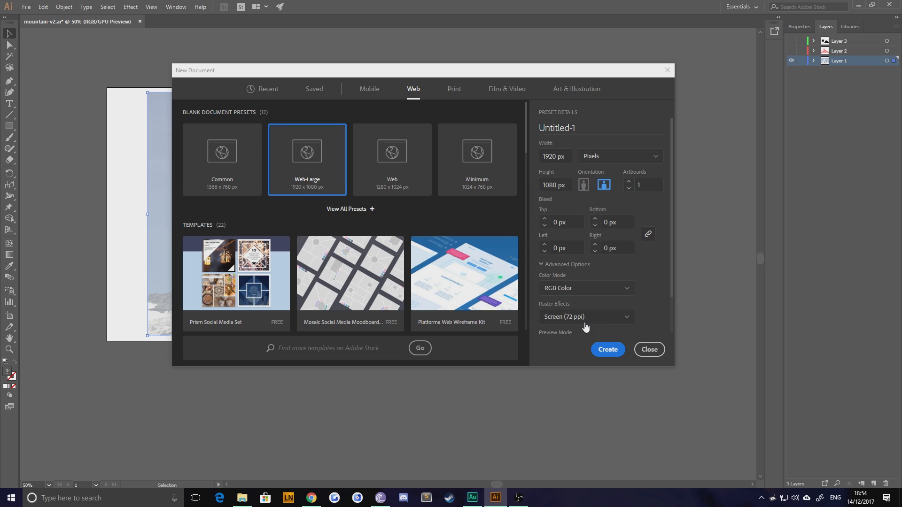
click(607, 349)
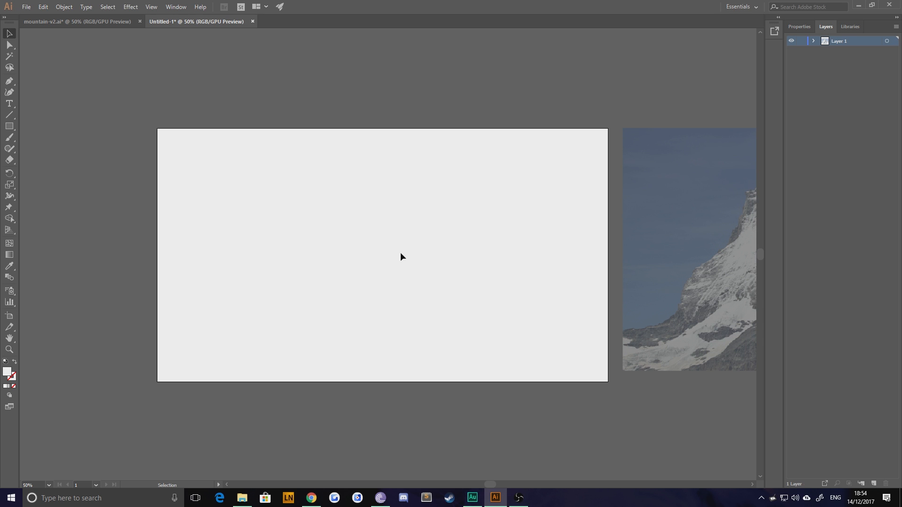
mouse_move(411, 231)
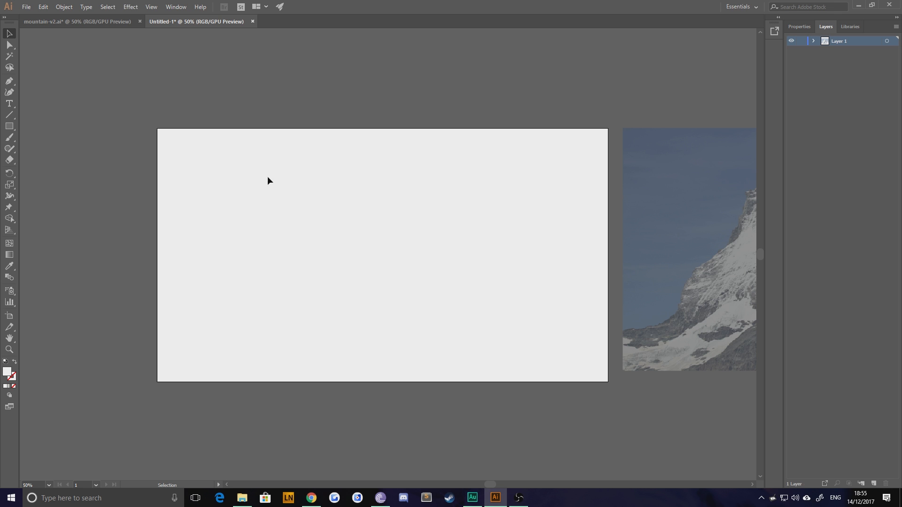
mouse_move(123, 161)
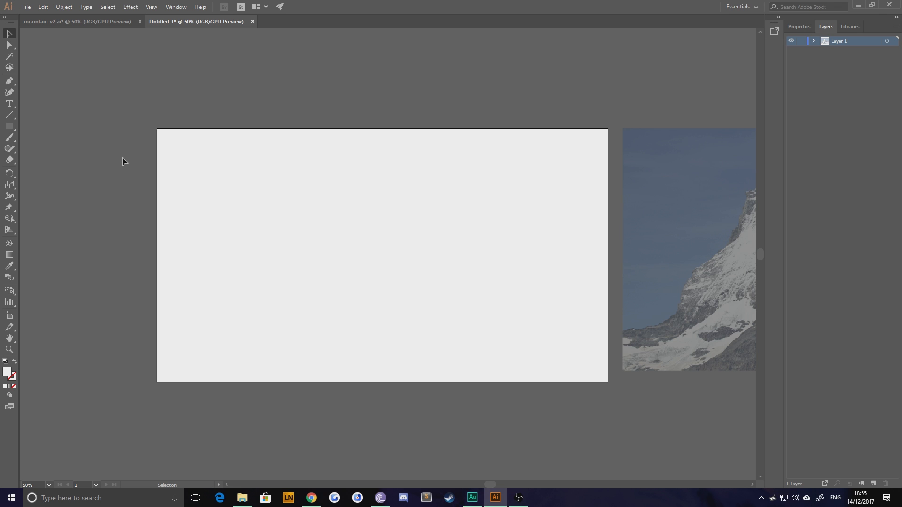
Draw a small square with a black outline on the artboard
click(10, 126)
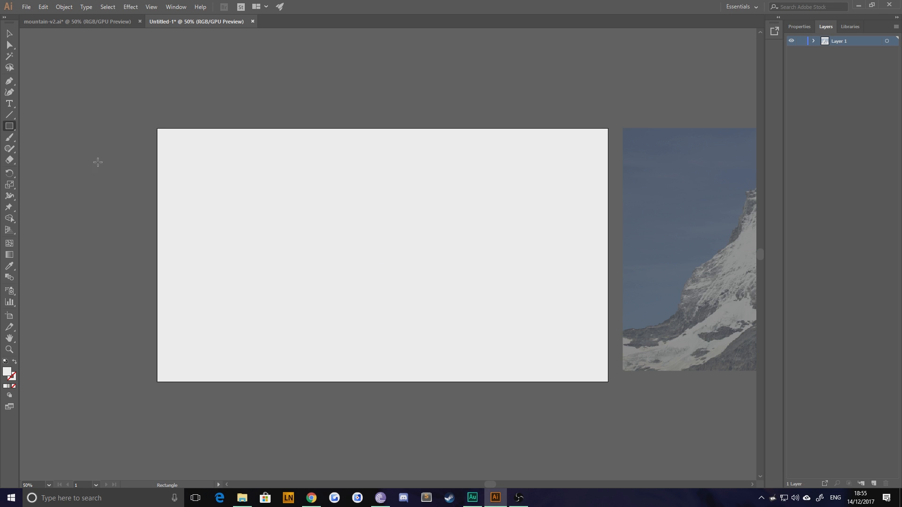
drag(307, 268, 350, 313)
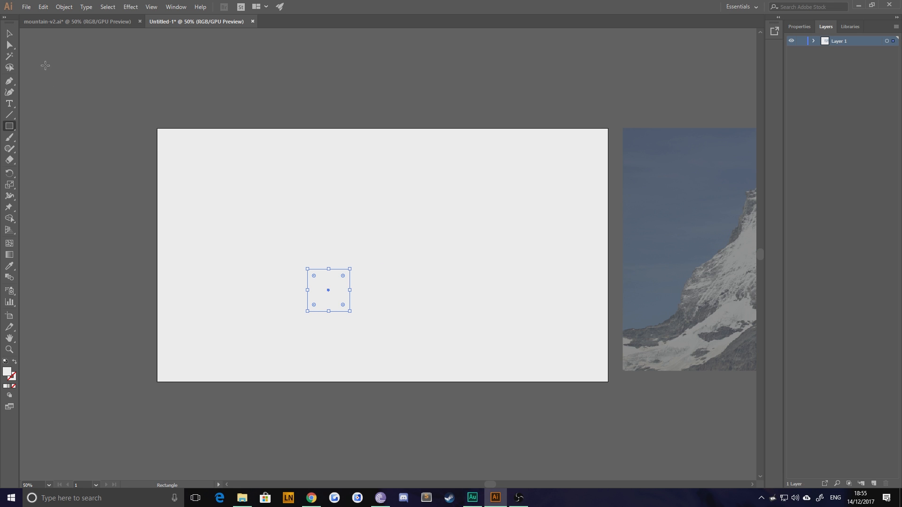
double_click(8, 372)
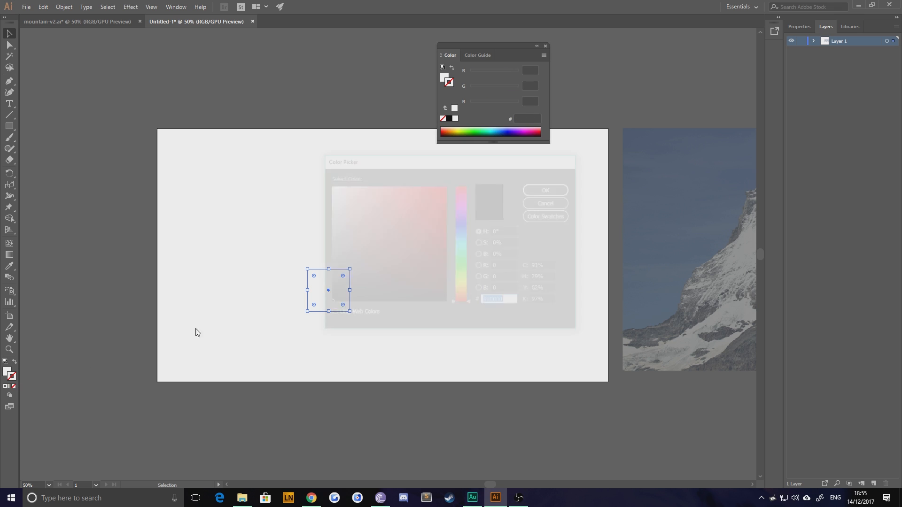
click(544, 189)
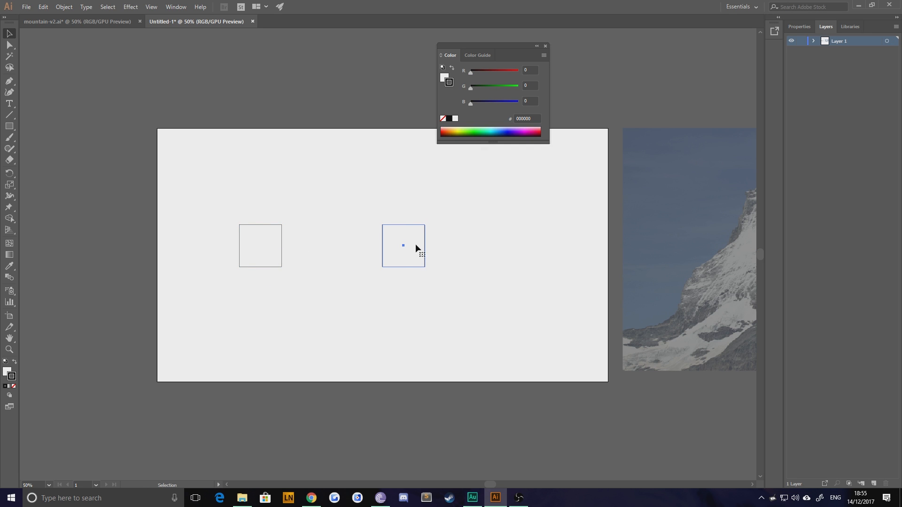
Rotate a copy 45° into a diamond filled with red #ff0000
drag(425, 223, 433, 248)
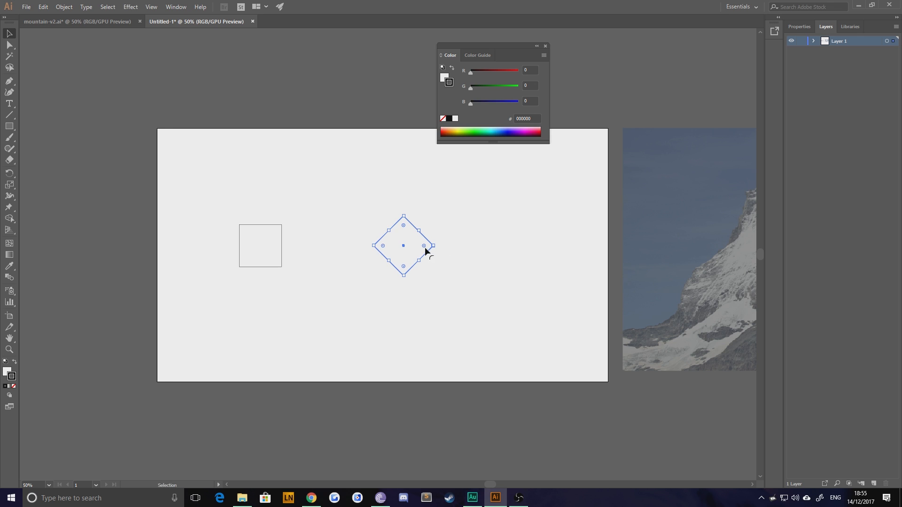
drag(402, 245, 339, 246)
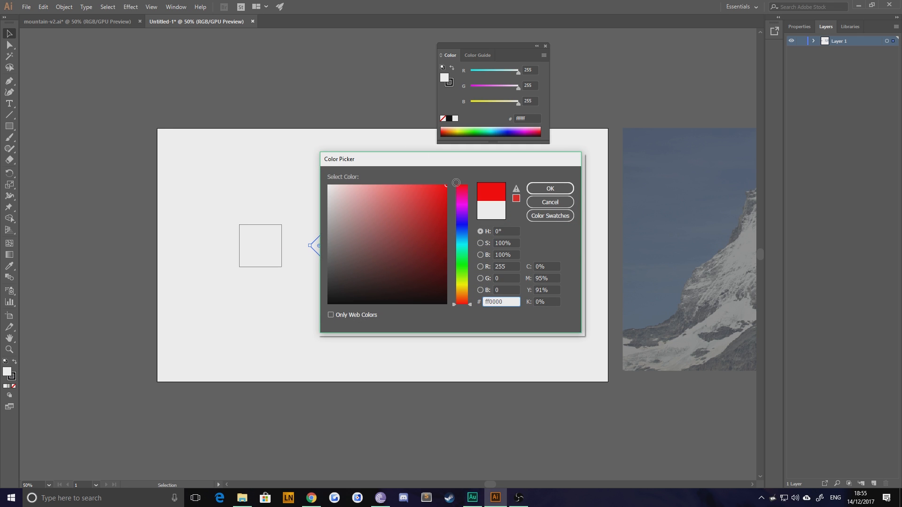
click(549, 188)
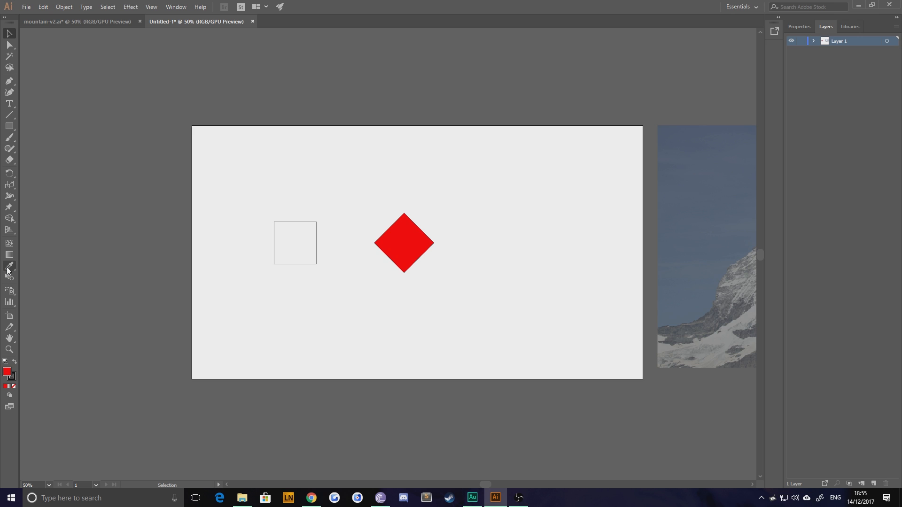
click(10, 268)
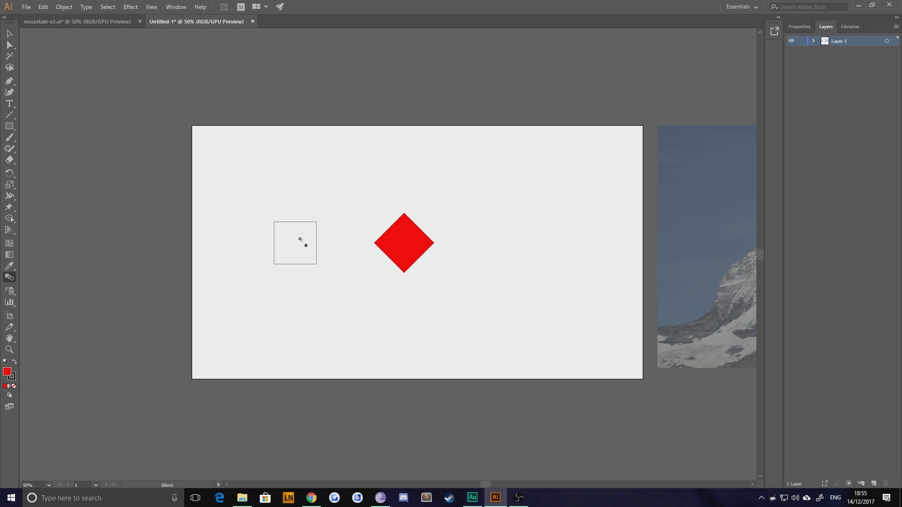
click(403, 242)
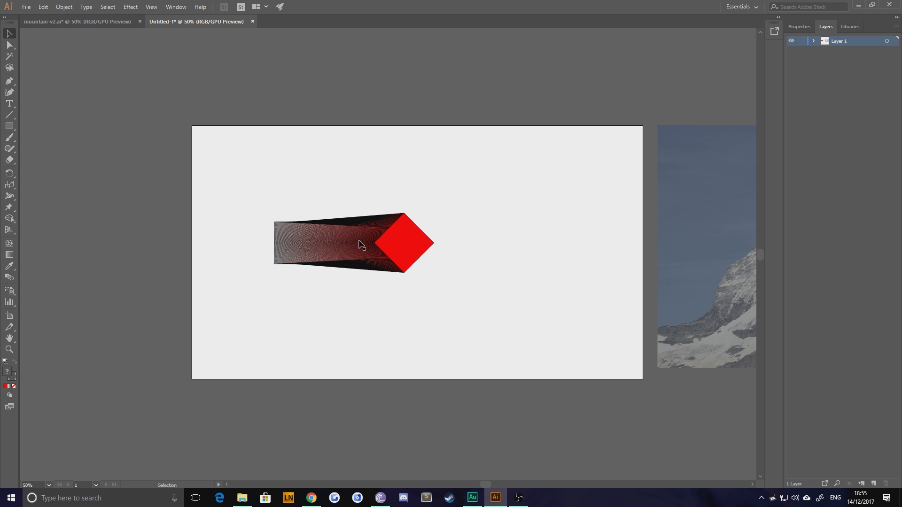
click(294, 242)
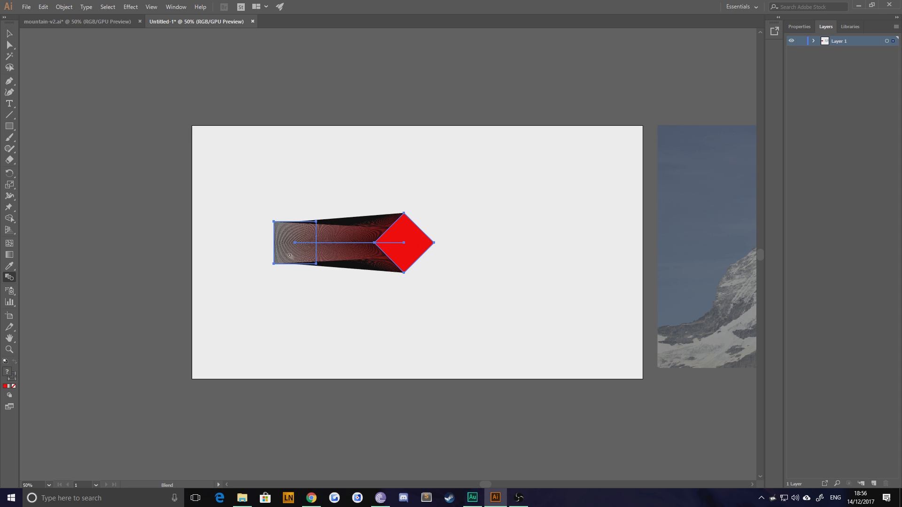
click(245, 200)
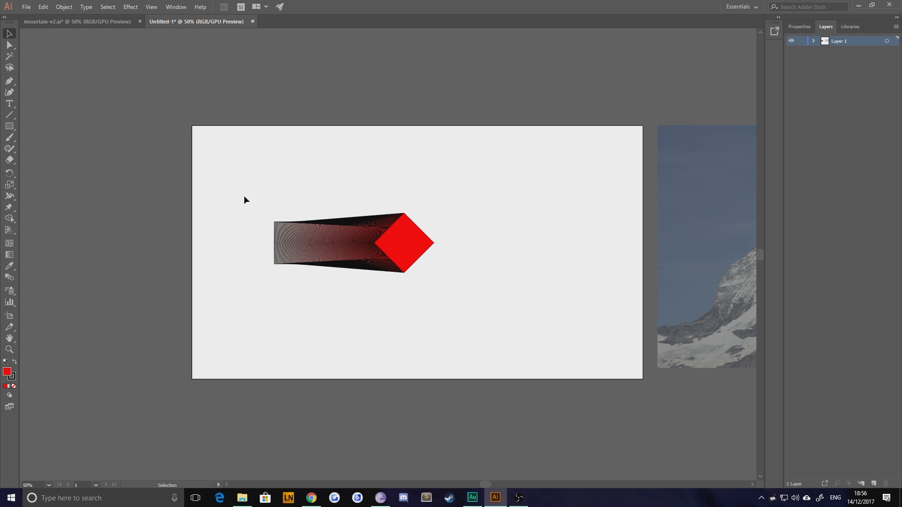
mouse_move(452, 320)
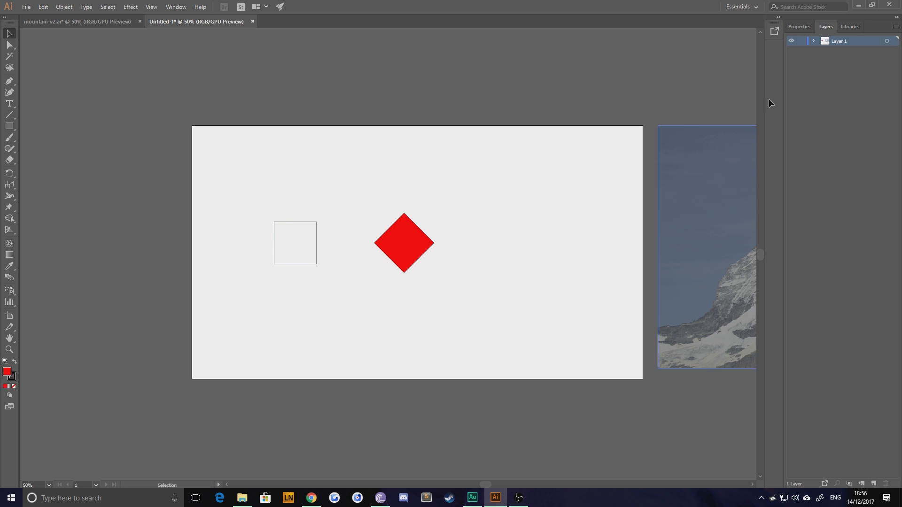
Look through the Object menu for the Blend commands
click(798, 26)
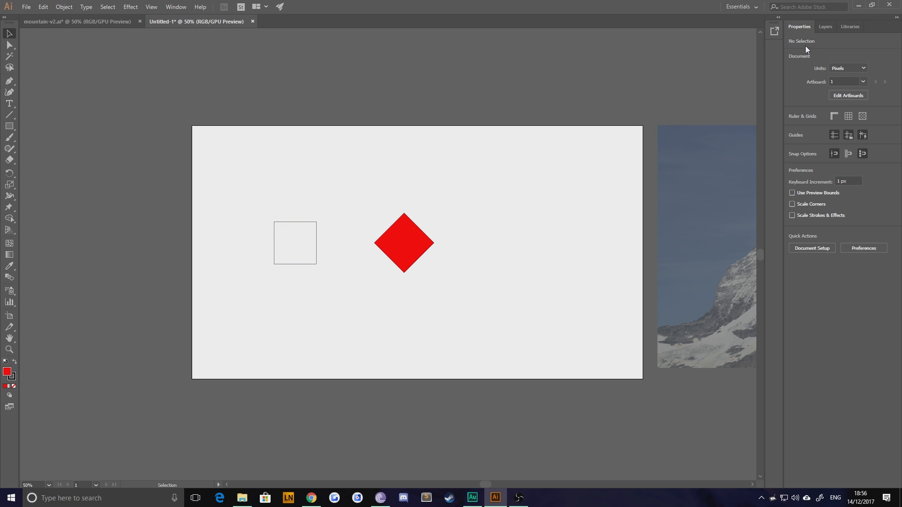
mouse_move(354, 155)
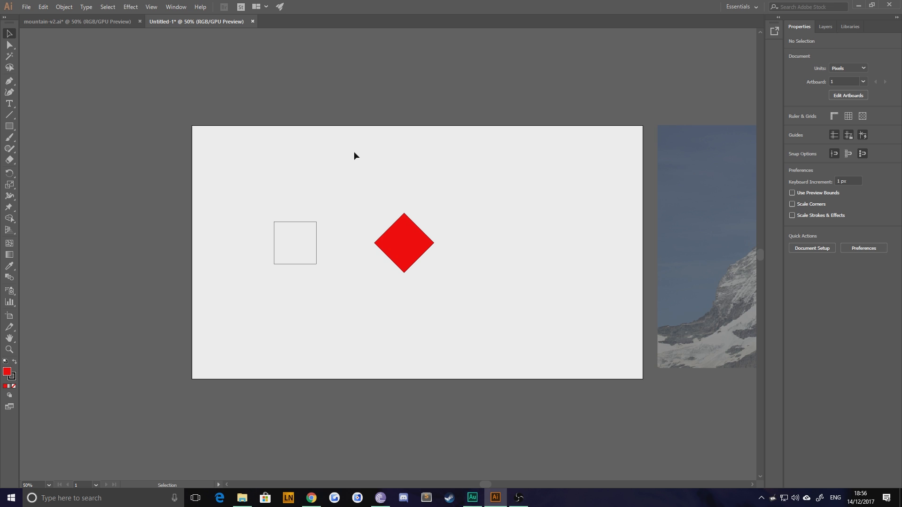
mouse_move(66, 18)
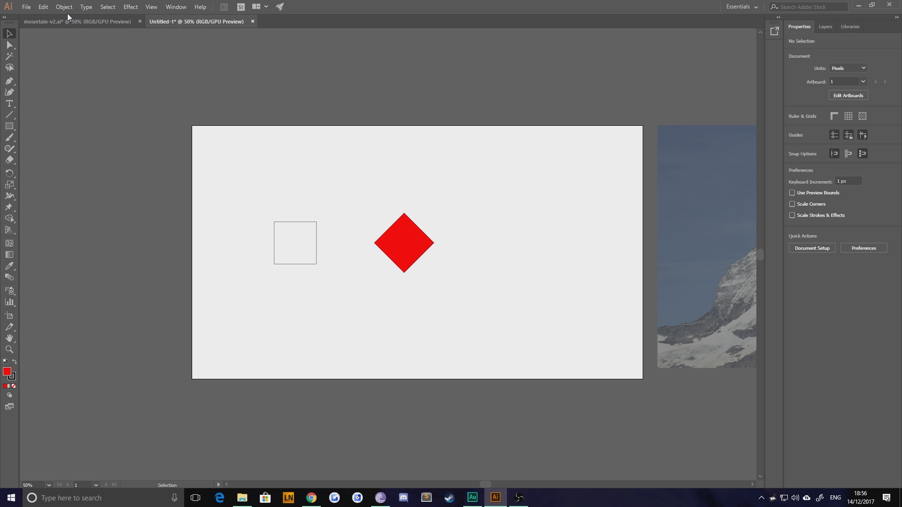
click(64, 6)
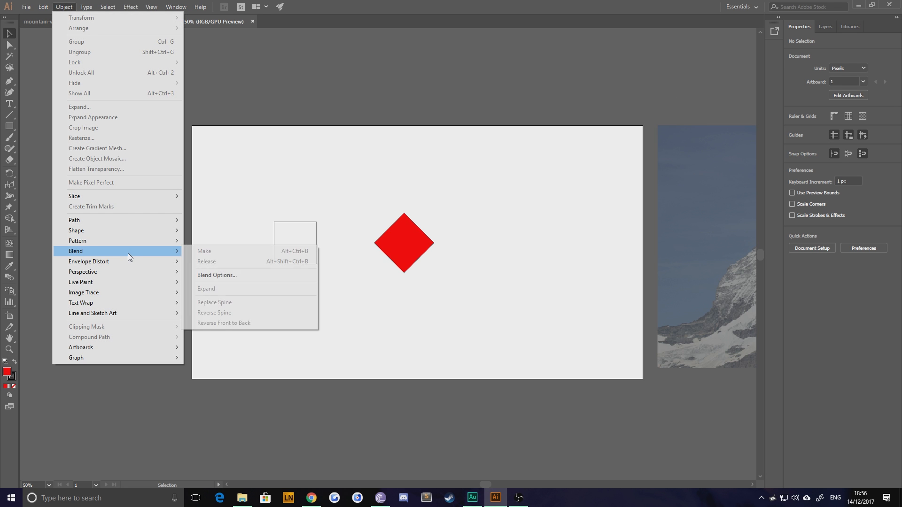
mouse_move(236, 275)
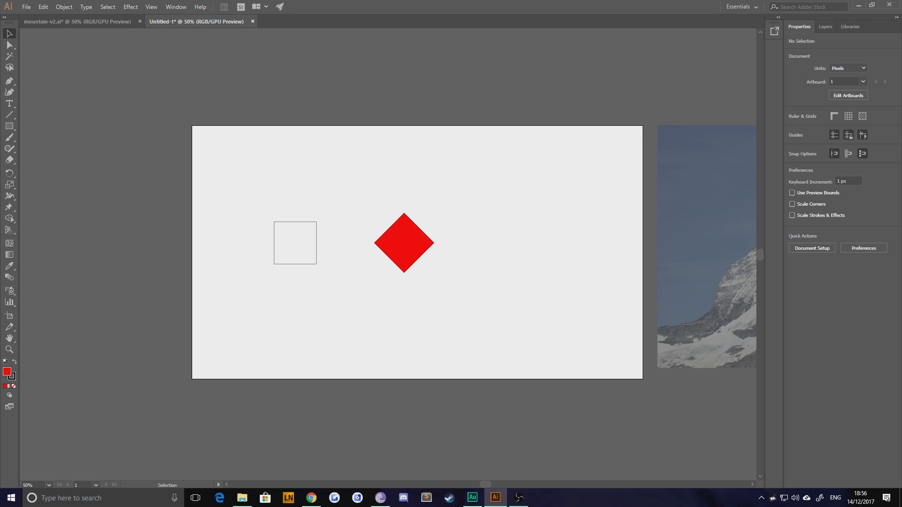
mouse_move(9, 266)
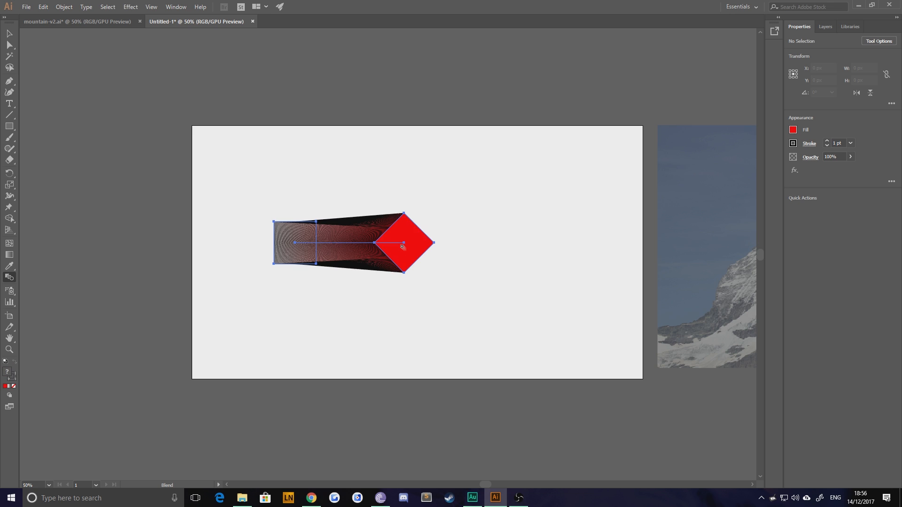
Set the blend to 12 Specified Steps with Align to Page orientation
click(403, 246)
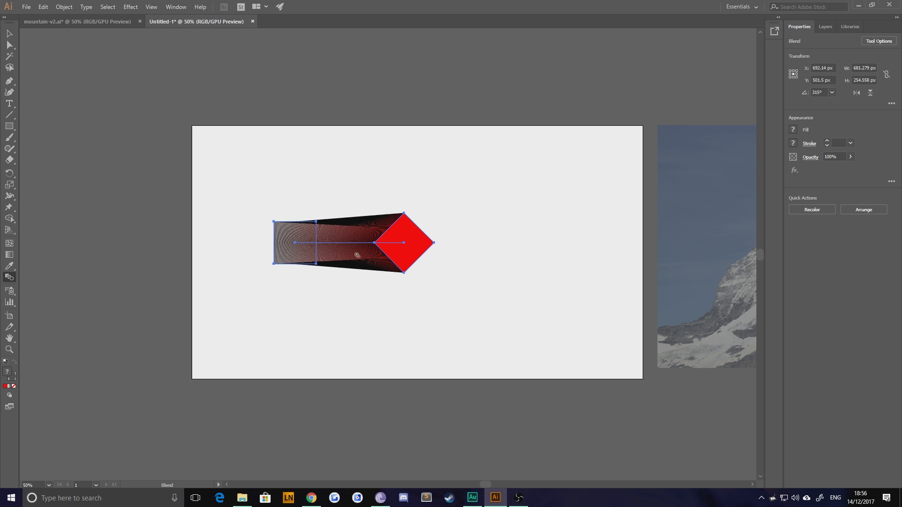
mouse_move(856, 45)
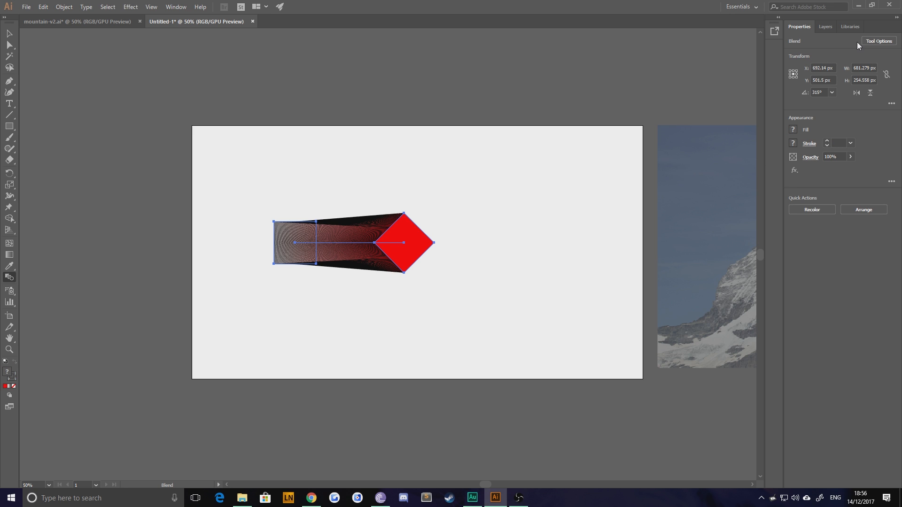
mouse_move(878, 41)
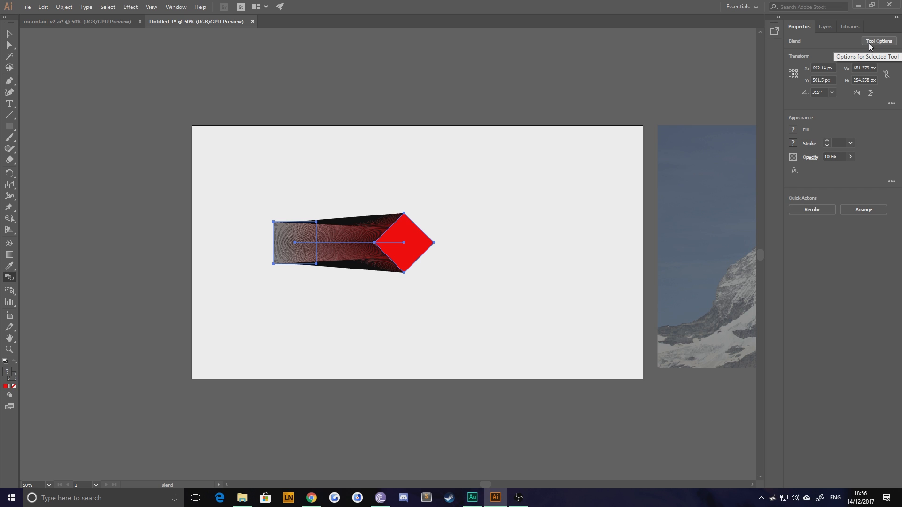
click(877, 41)
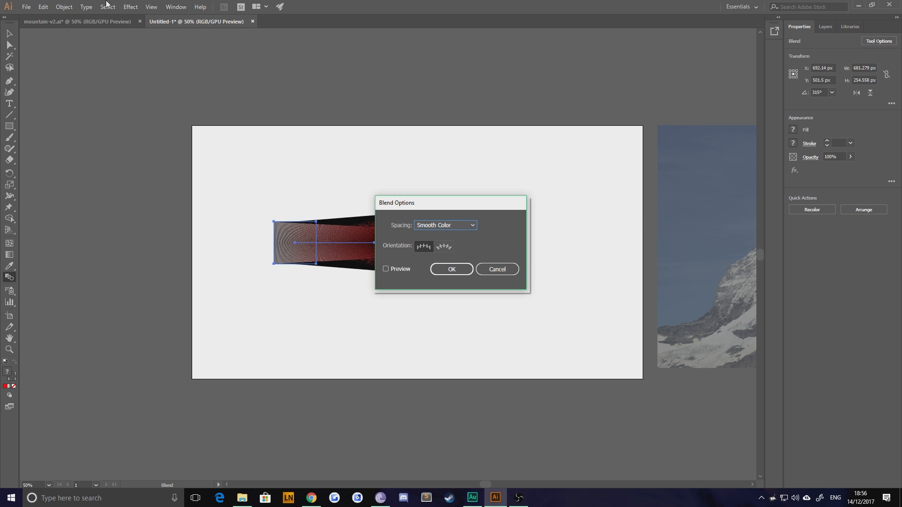
mouse_move(395, 202)
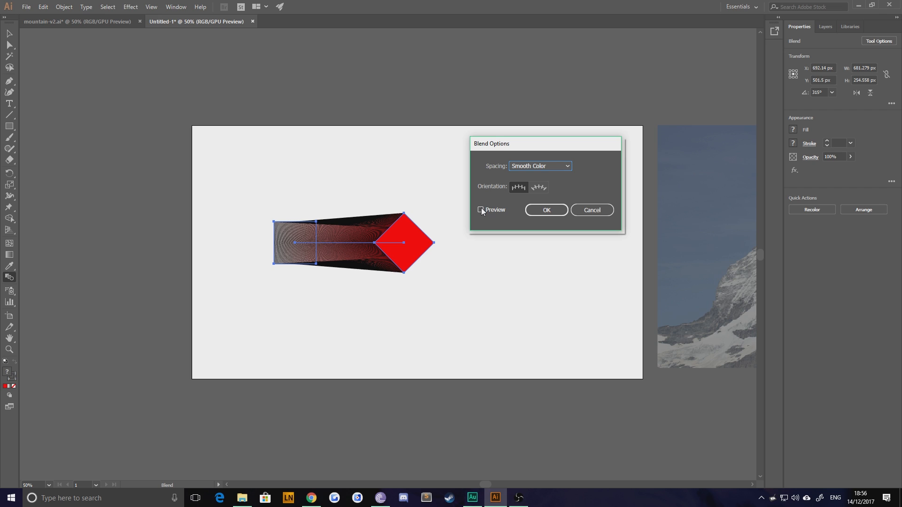
click(480, 210)
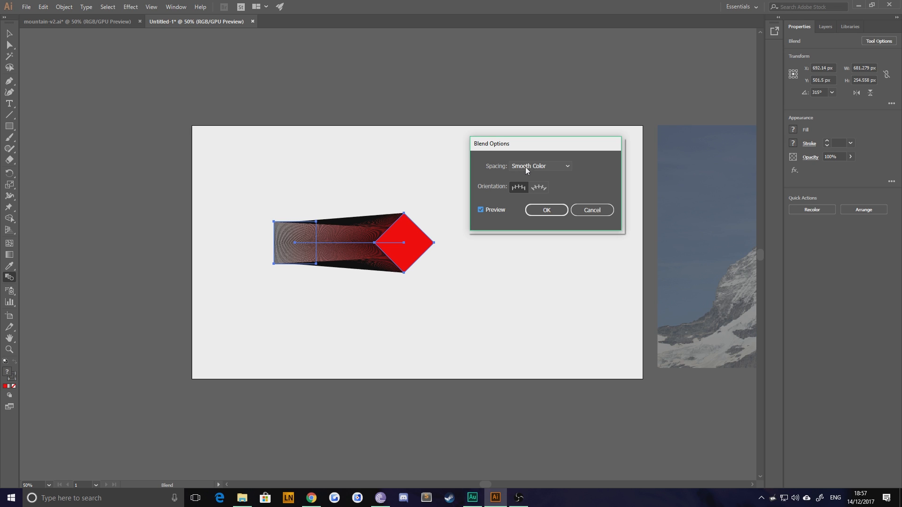
mouse_move(509, 174)
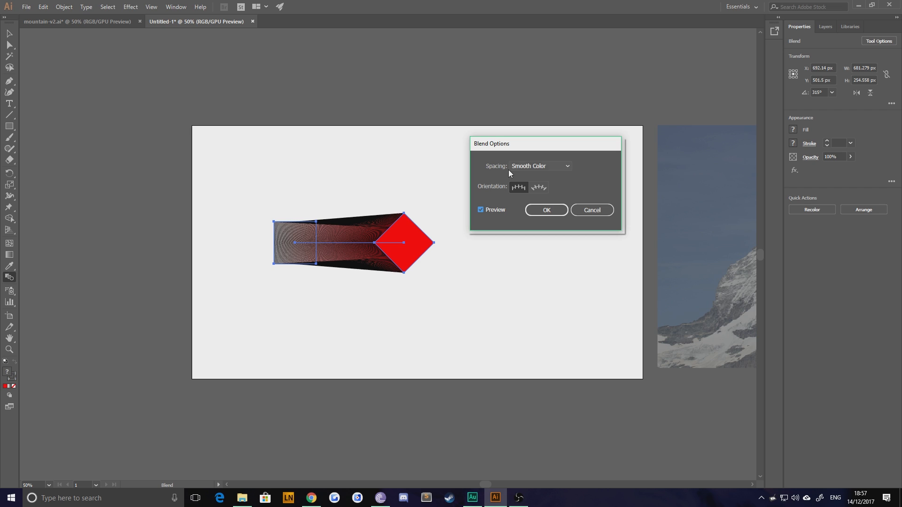
click(538, 166)
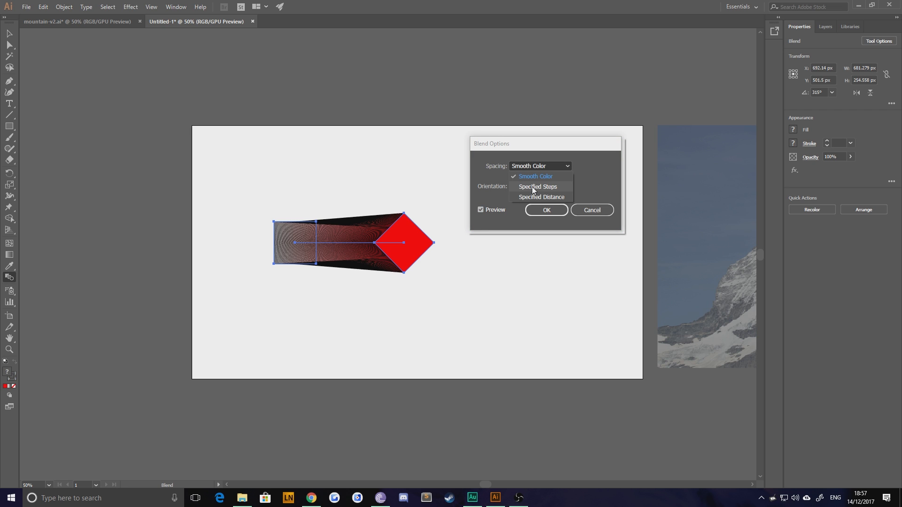
click(537, 187)
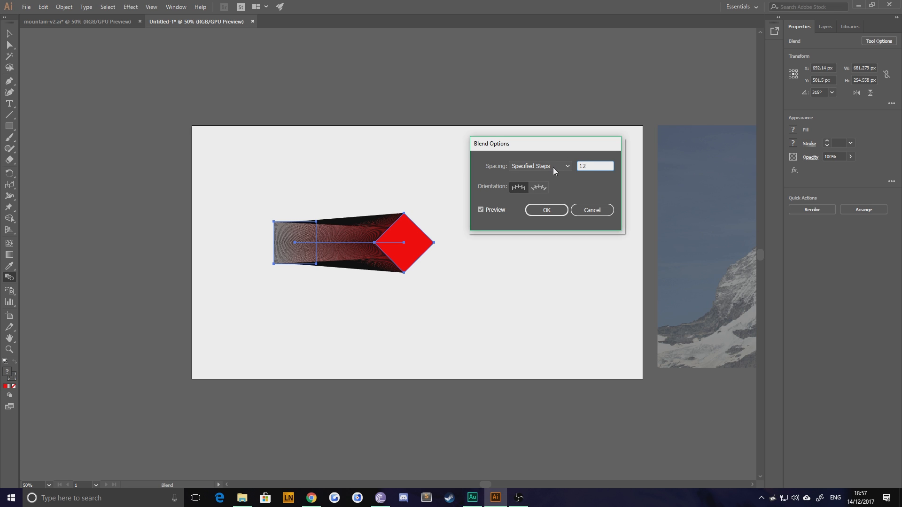
click(567, 166)
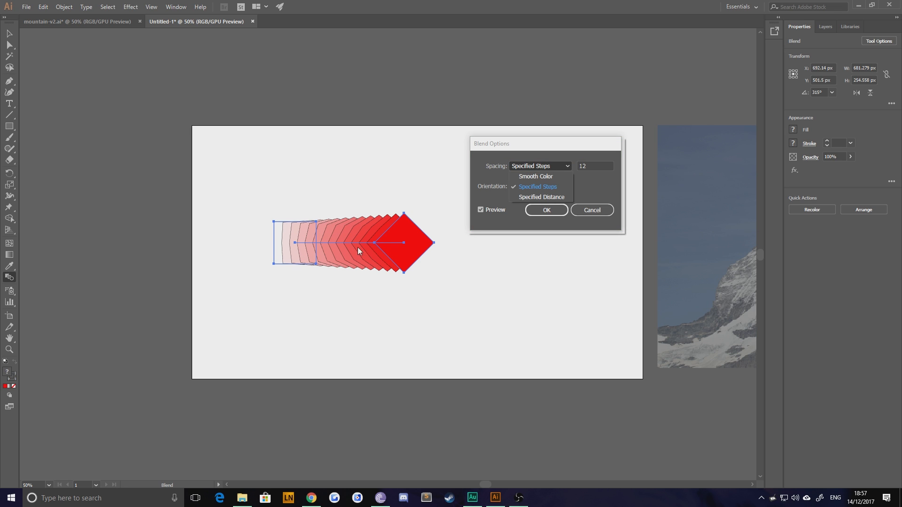
mouse_move(484, 185)
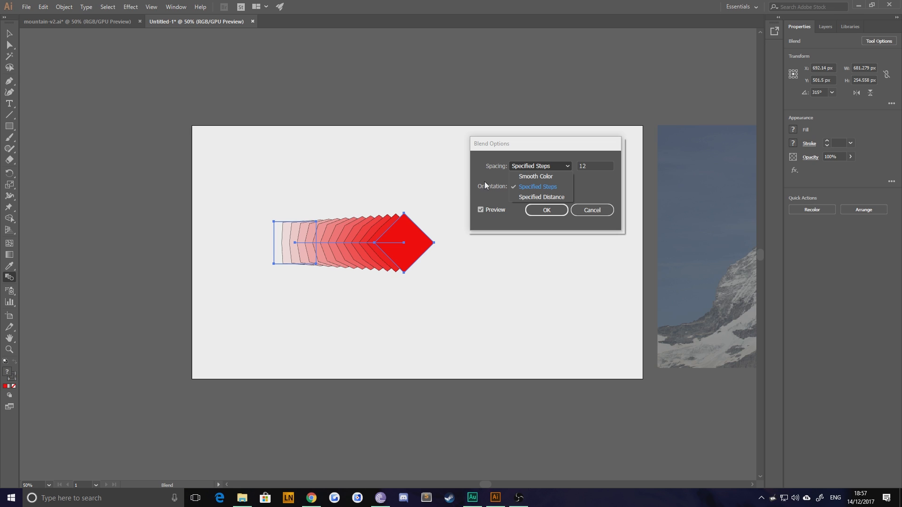
mouse_move(535, 199)
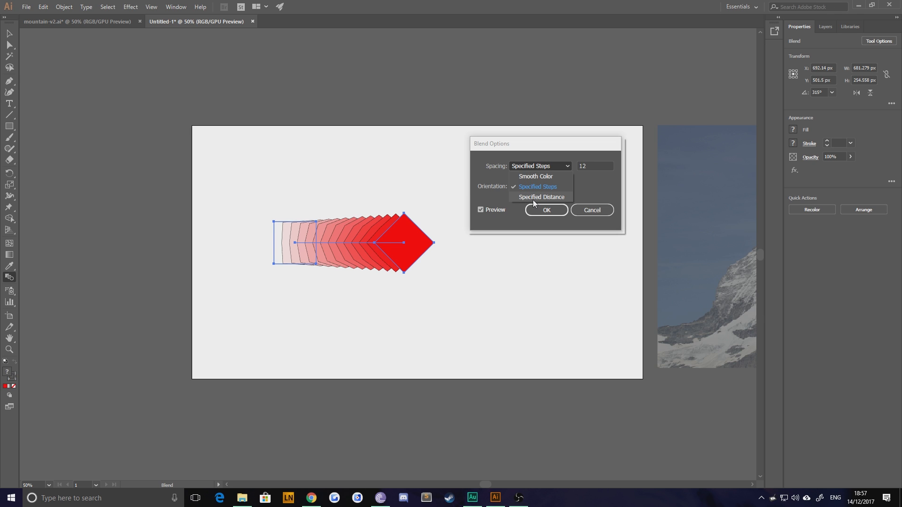
click(541, 197)
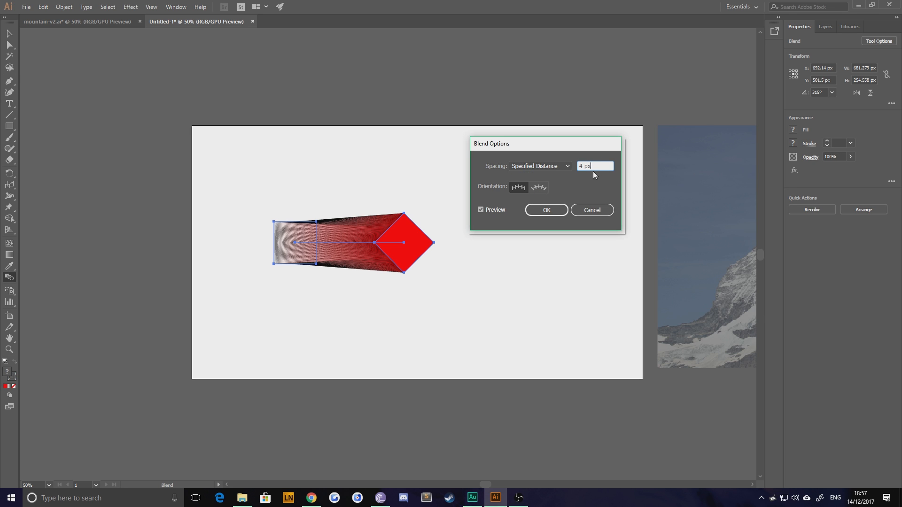
triple_click(595, 166)
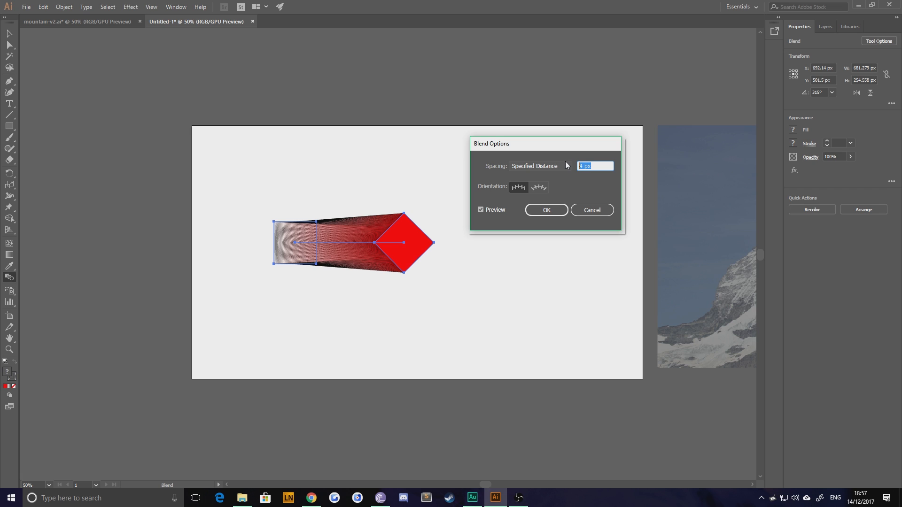
click(537, 166)
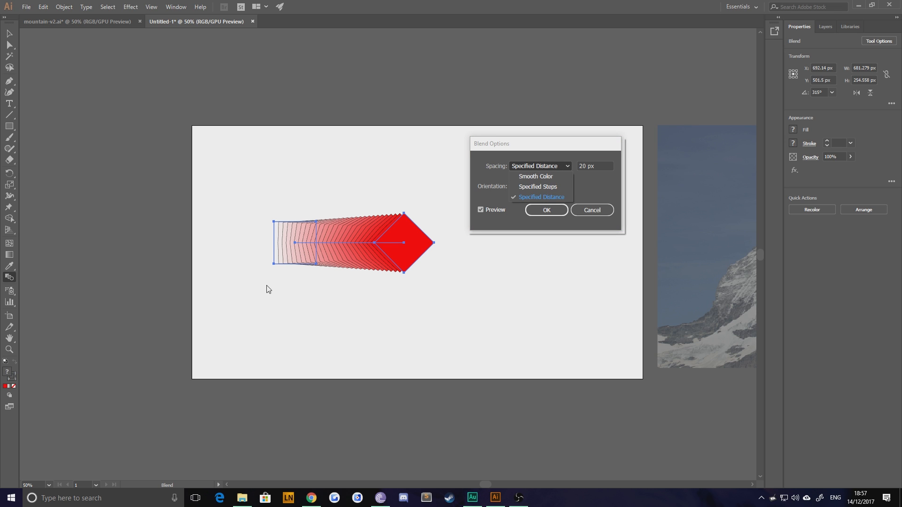
mouse_move(271, 241)
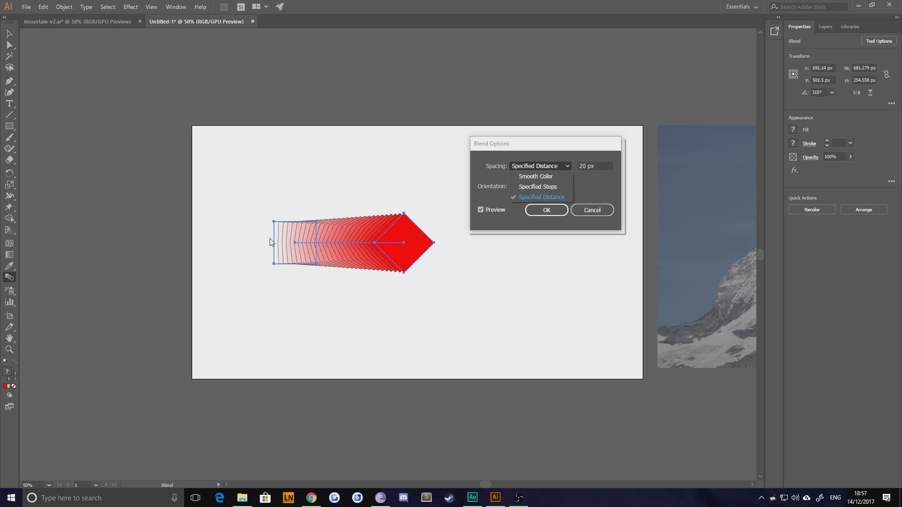
mouse_move(548, 201)
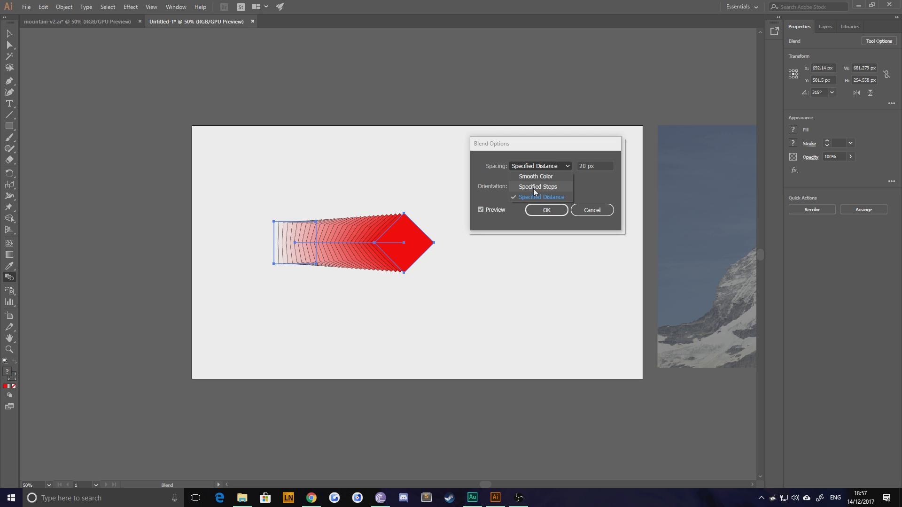
click(537, 187)
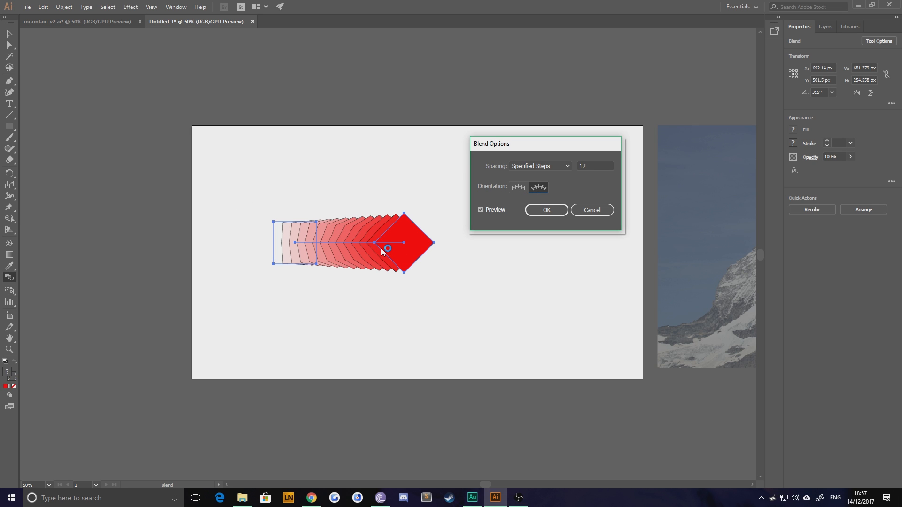
mouse_move(444, 152)
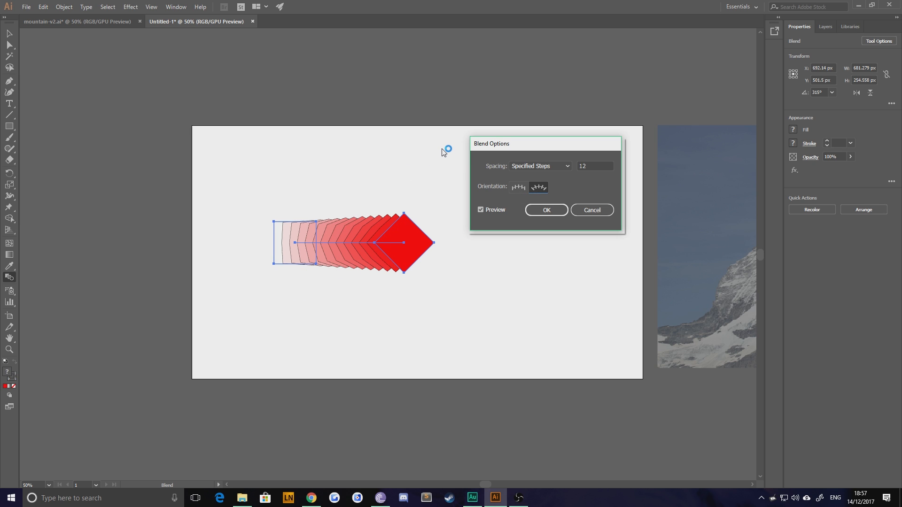
click(517, 187)
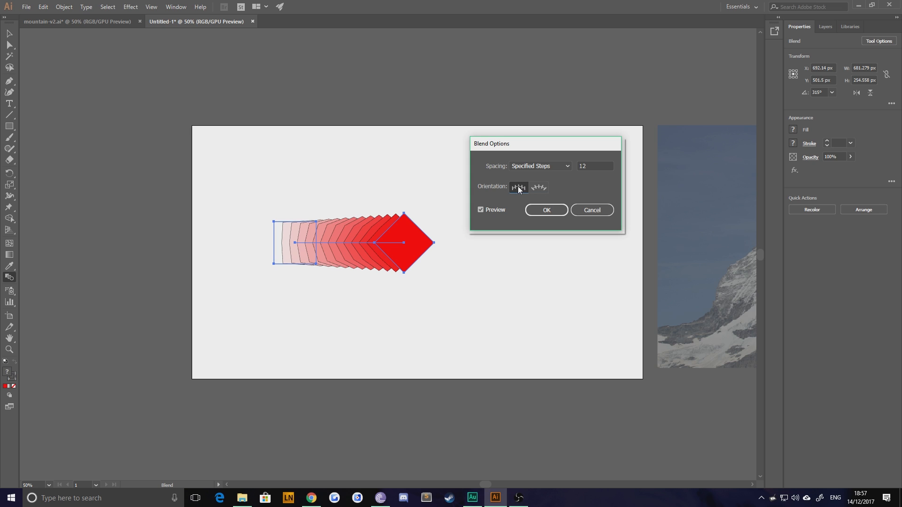
mouse_move(522, 187)
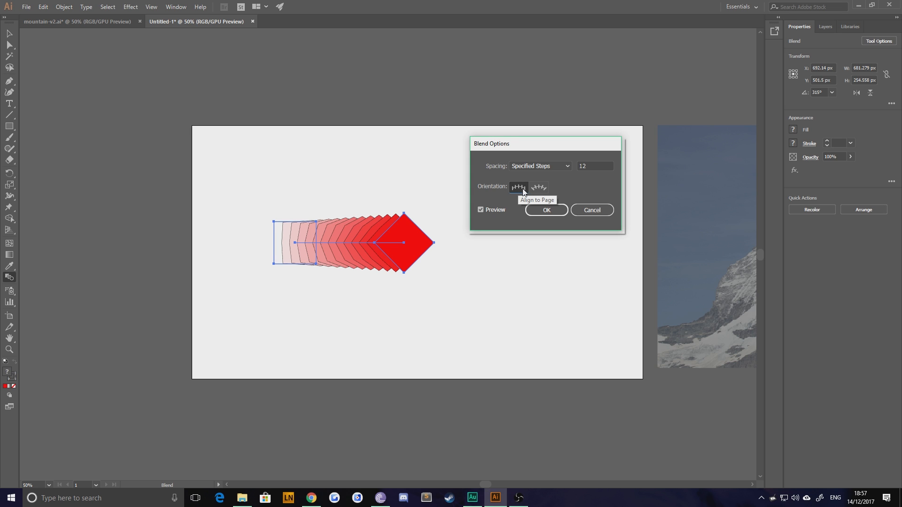
click(545, 210)
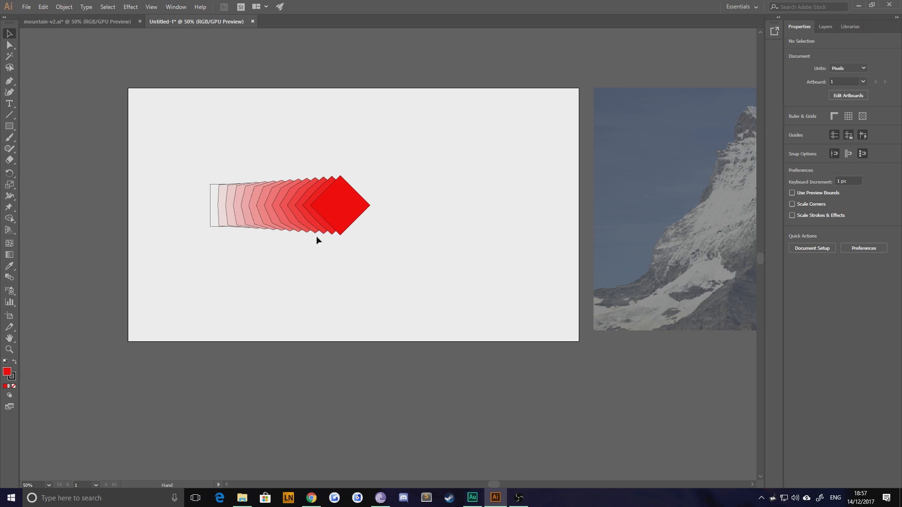
Enlarge the red end square and move it lower right, then select the blend spine
click(316, 207)
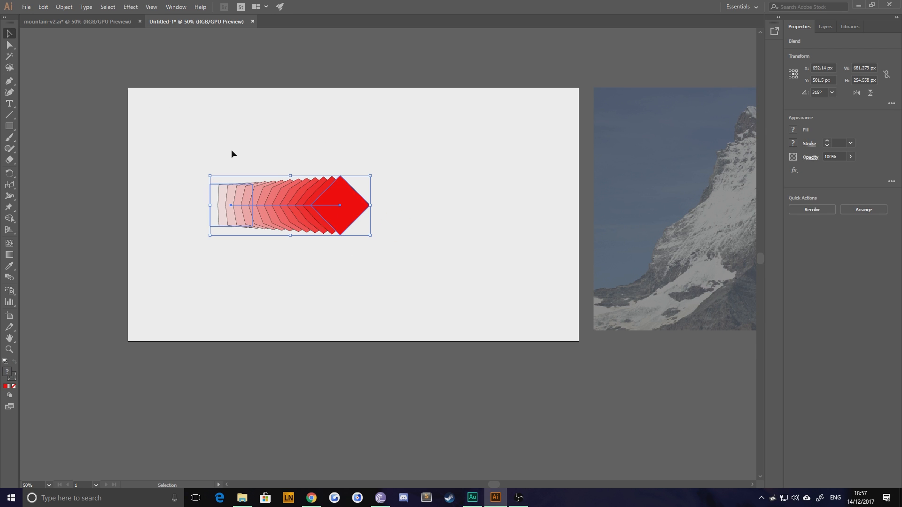
mouse_move(242, 157)
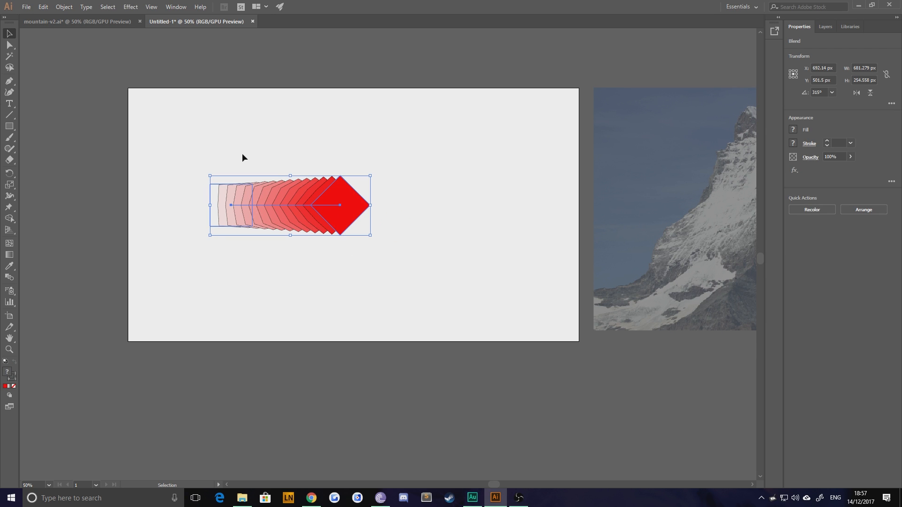
mouse_move(243, 176)
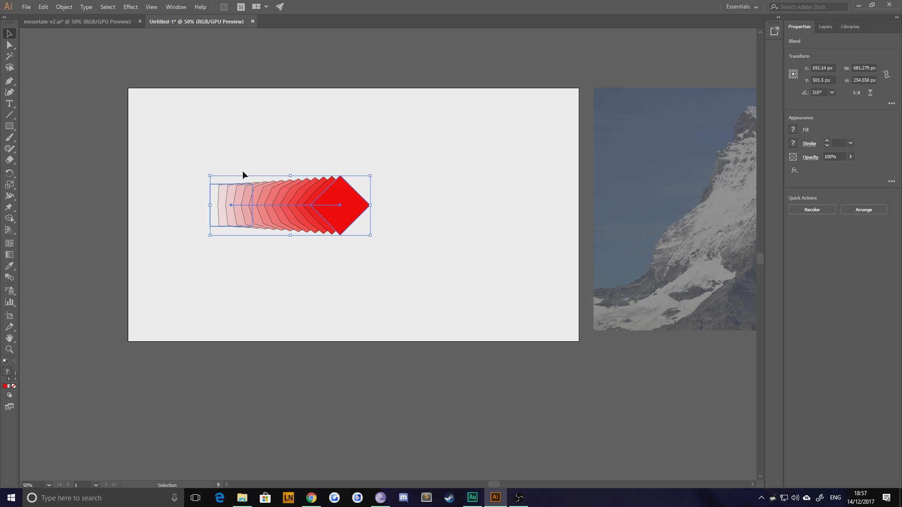
mouse_move(369, 276)
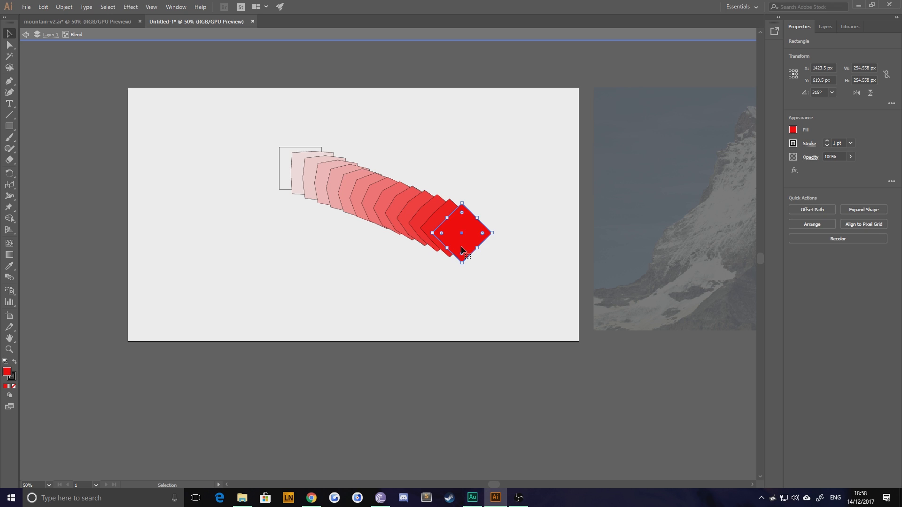
drag(462, 233, 212, 259)
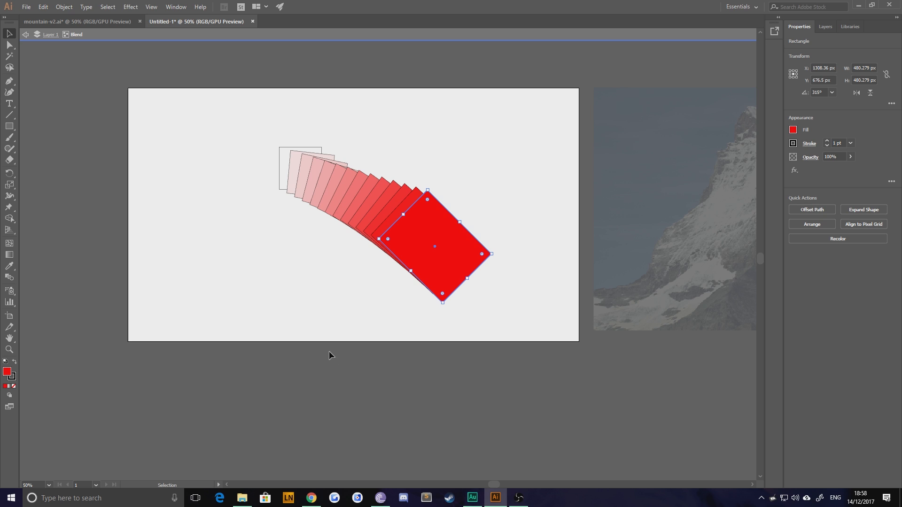
click(331, 223)
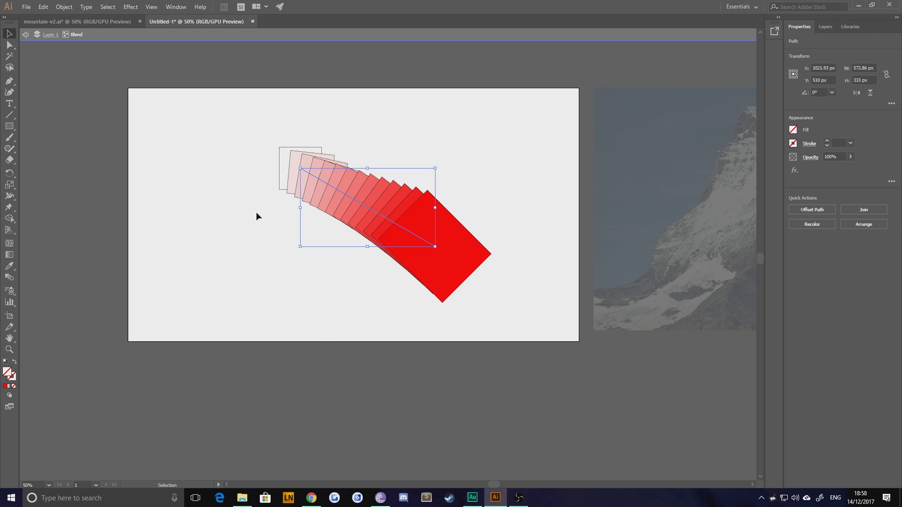
Align the blend copies to the path and drag the spine's middle anchor to curve it
click(256, 216)
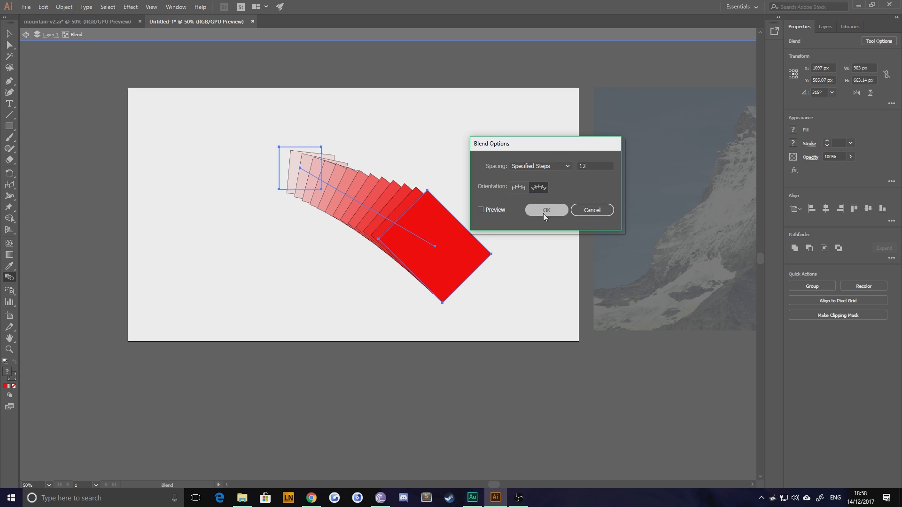
click(546, 209)
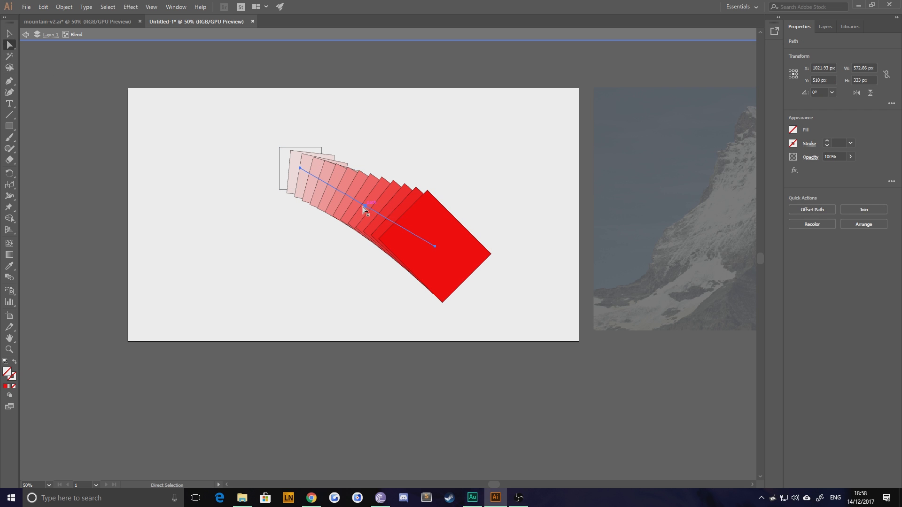
drag(365, 207, 422, 146)
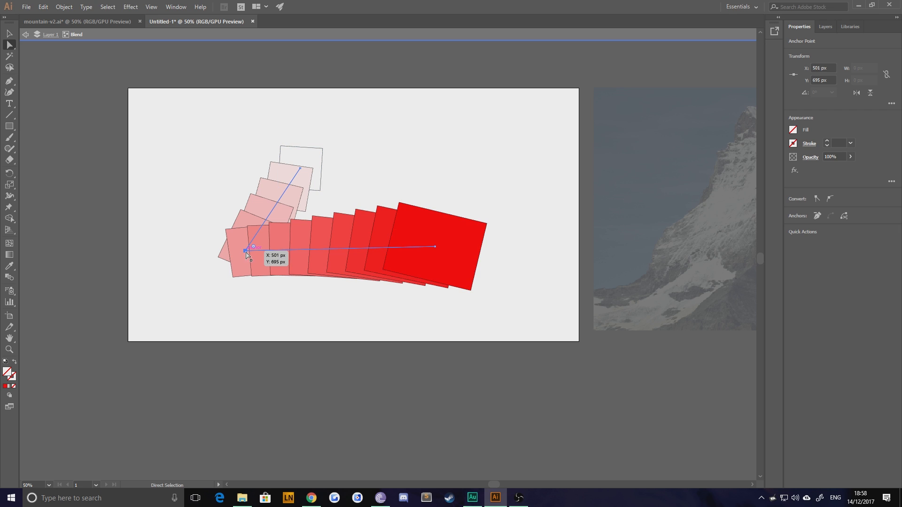
drag(246, 256, 305, 296)
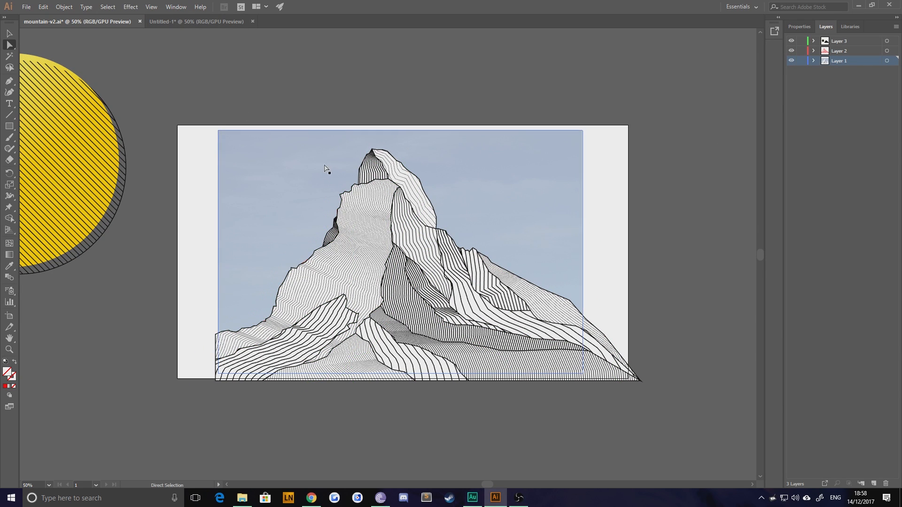
mouse_move(390, 144)
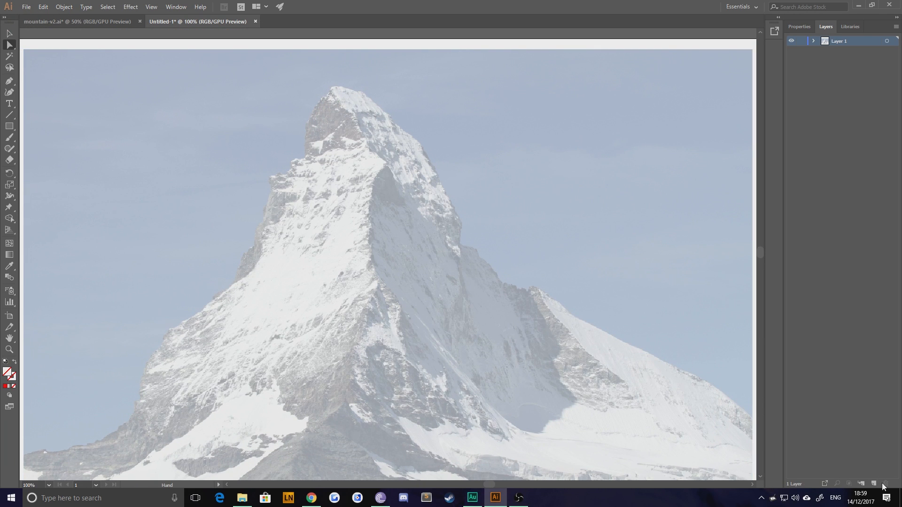
Add a second layer above the photo, pick the 3 pt Pen, and centre the peak
click(861, 483)
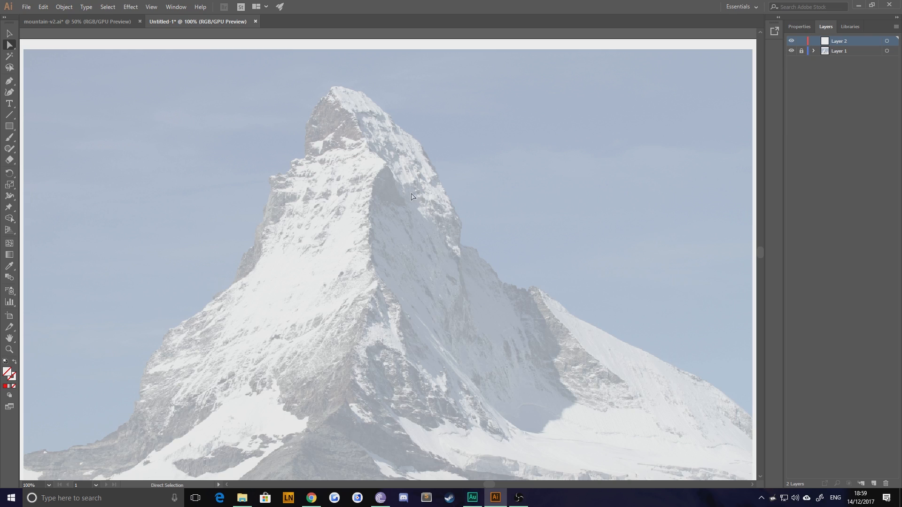
click(9, 82)
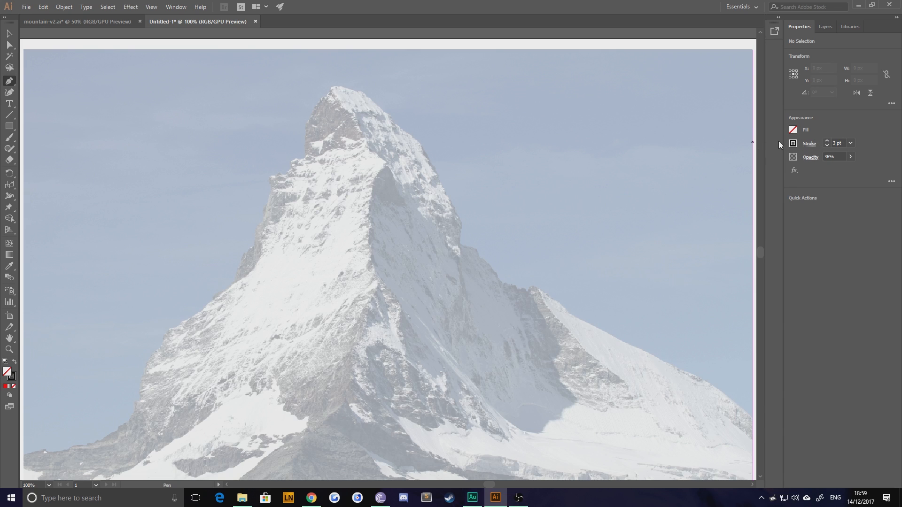
mouse_move(353, 238)
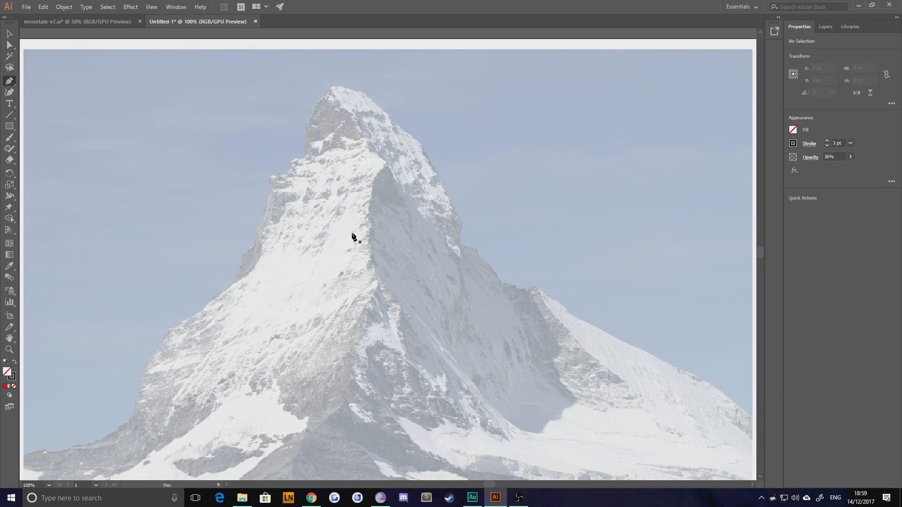
drag(354, 238, 325, 265)
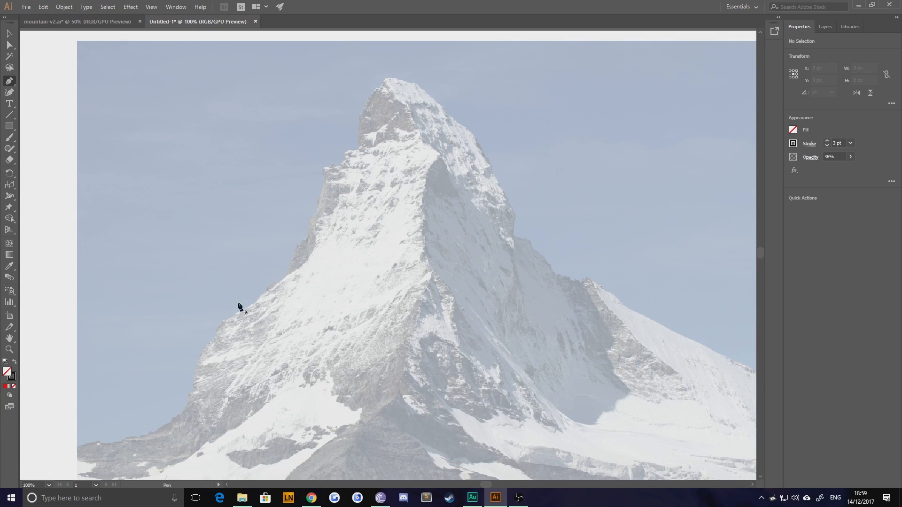
mouse_move(420, 141)
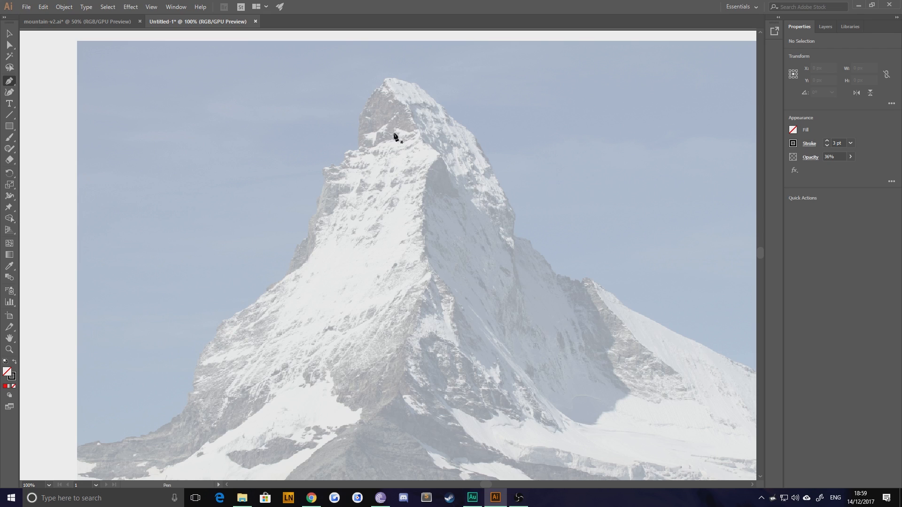
mouse_move(416, 143)
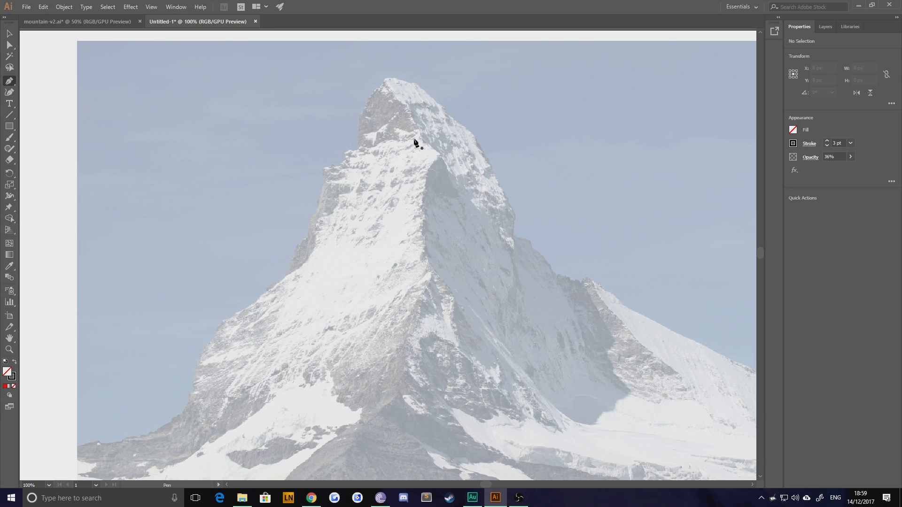
mouse_move(406, 152)
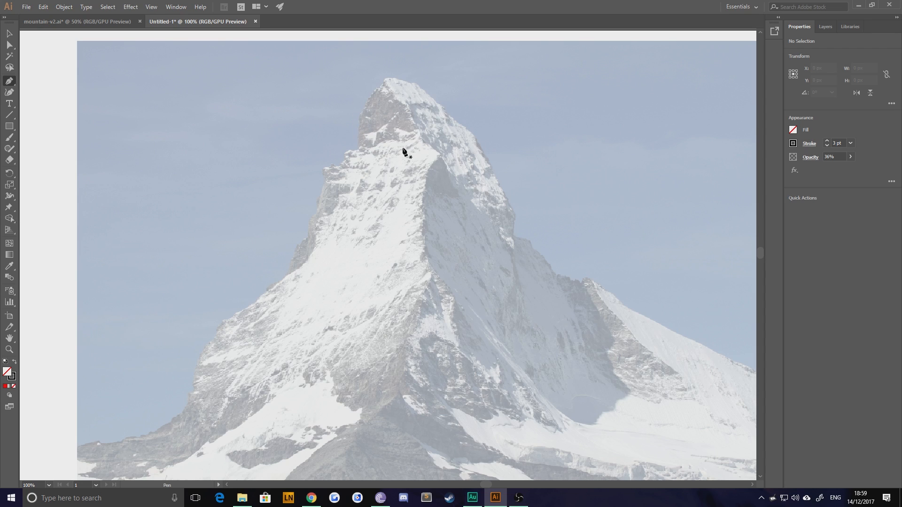
mouse_move(437, 262)
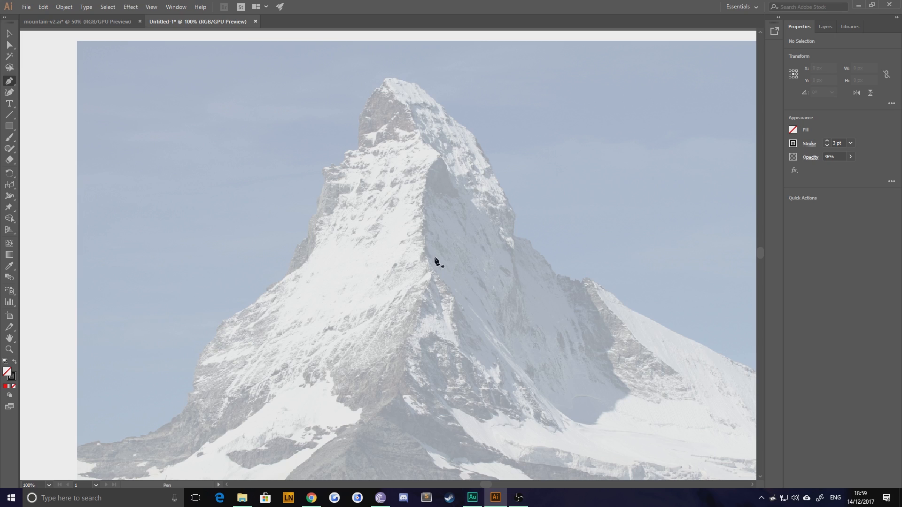
mouse_move(451, 164)
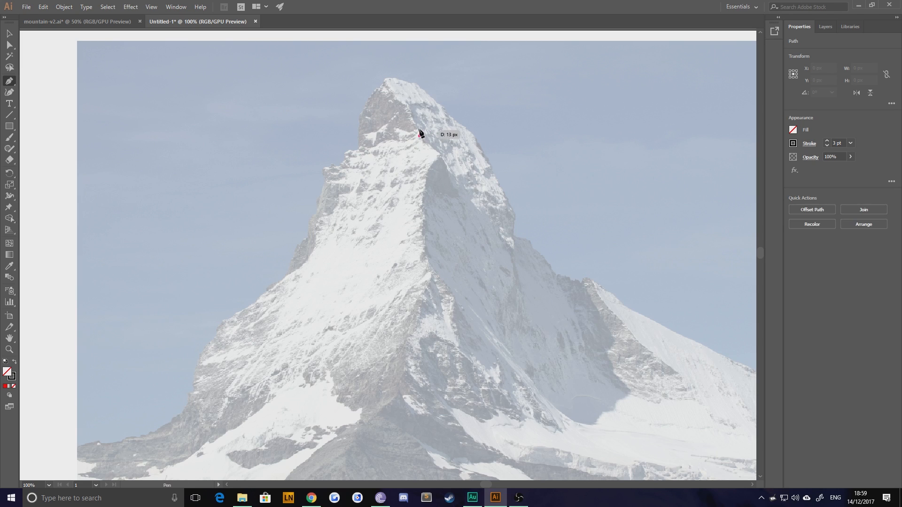
Trace the summit cap and the facet below it as closed black Pen paths
click(396, 95)
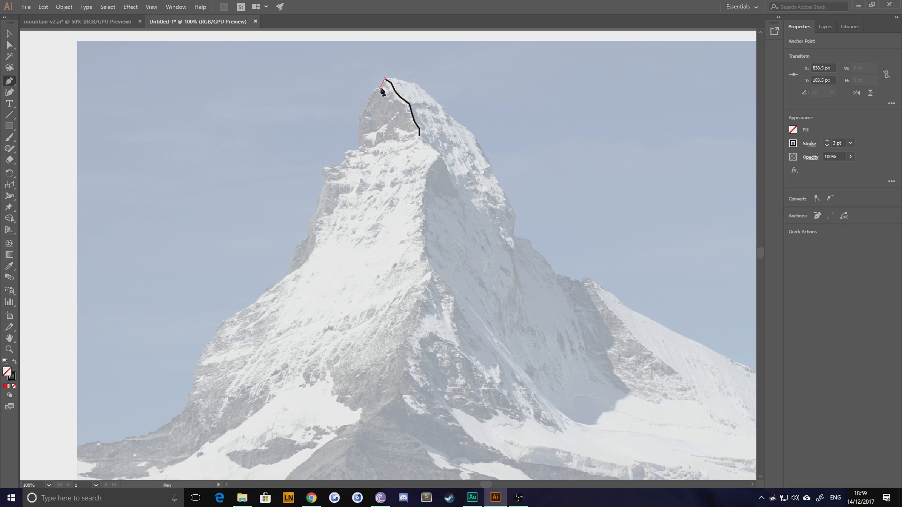
click(358, 143)
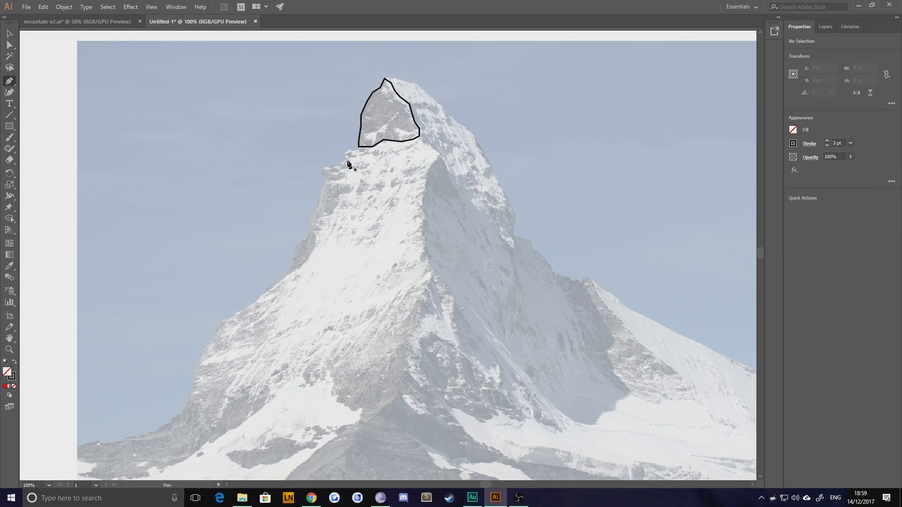
mouse_move(307, 249)
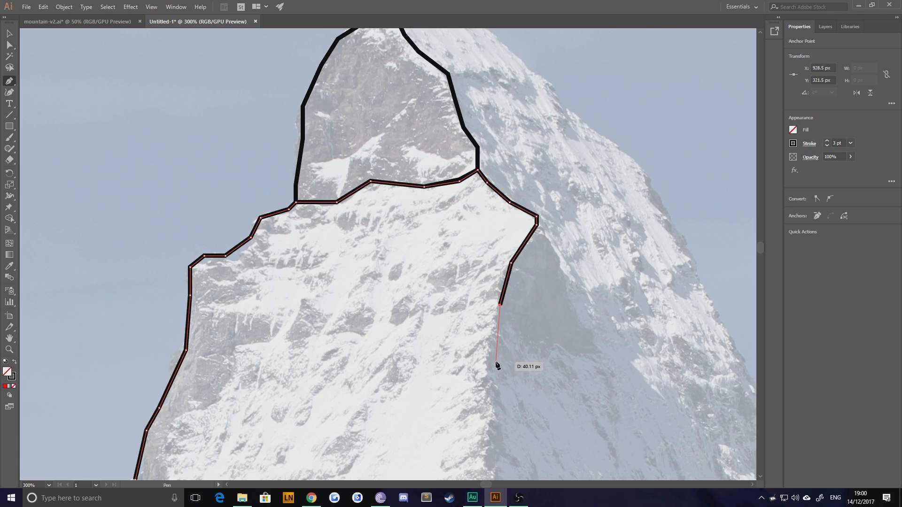
drag(497, 366, 485, 184)
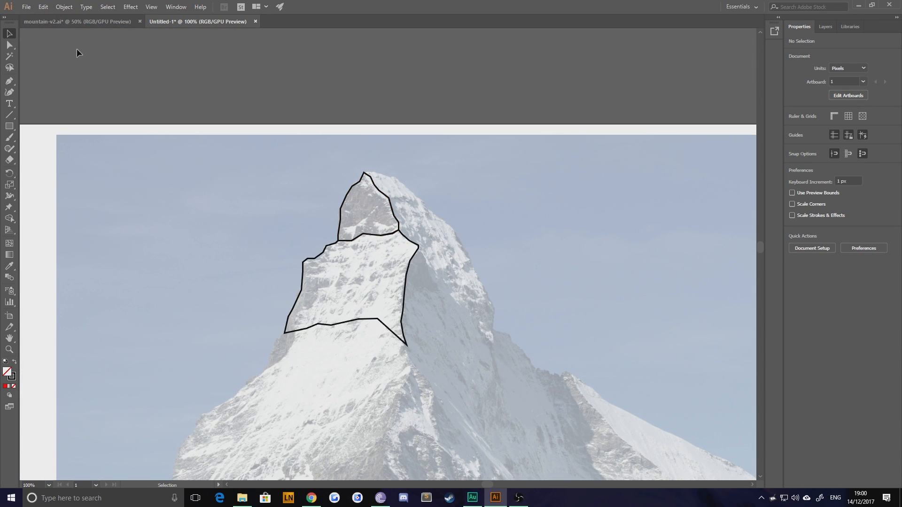
mouse_move(242, 238)
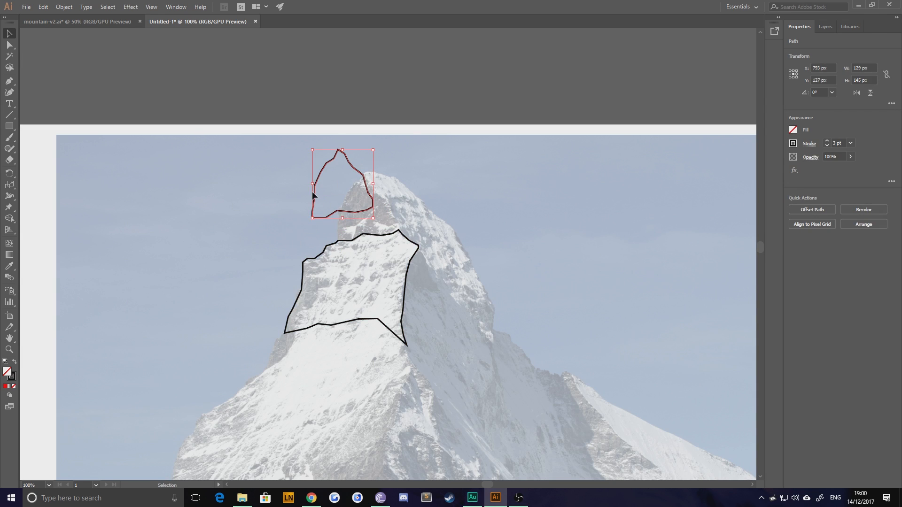
Move the small outline onto the summit and enter Isolation Mode on it
drag(342, 183, 368, 207)
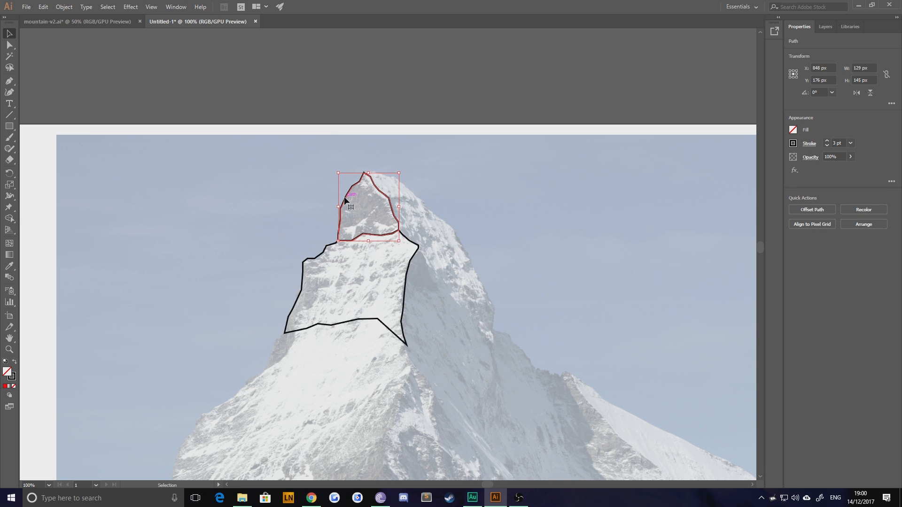
double_click(351, 198)
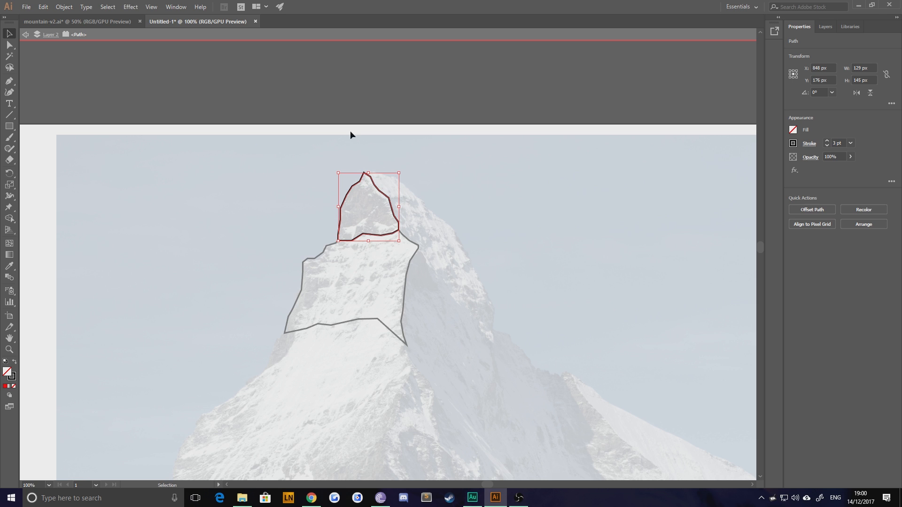
mouse_move(278, 187)
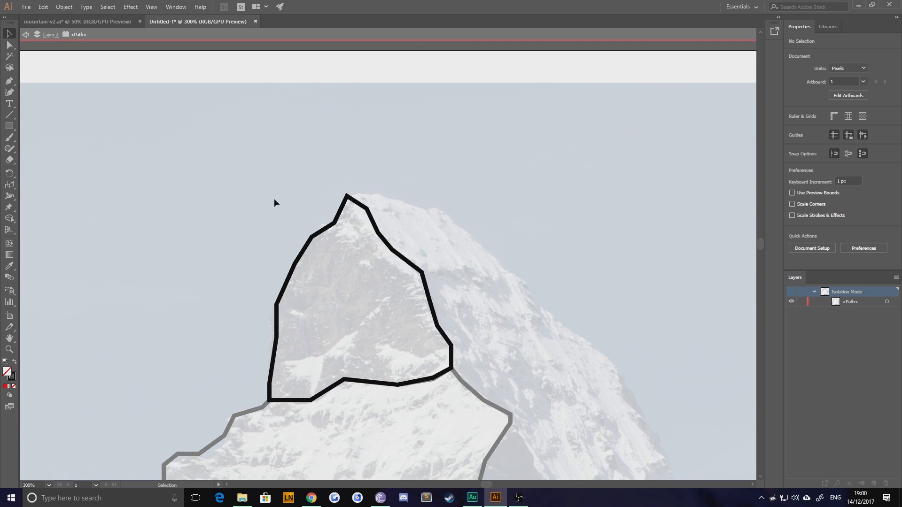
mouse_move(394, 297)
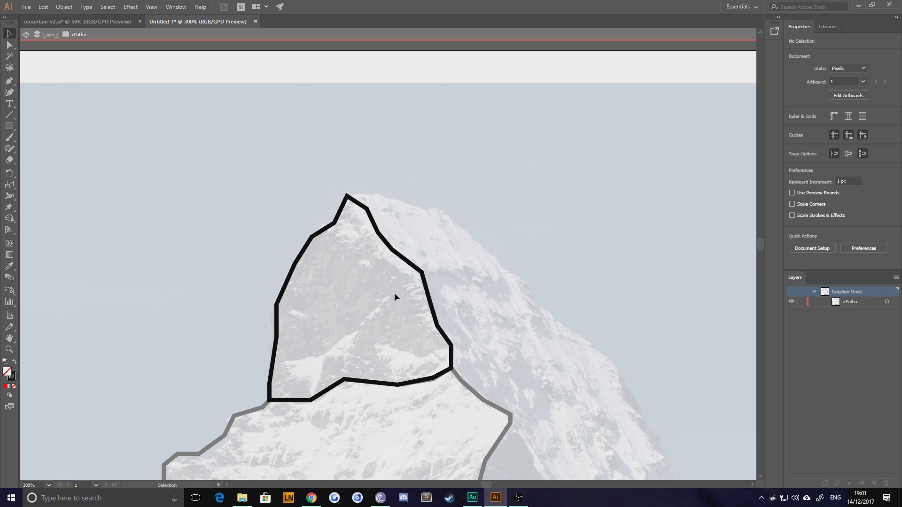
Draw two zigzag ridge lines with the Pen tool, one down each side of the summit
click(351, 198)
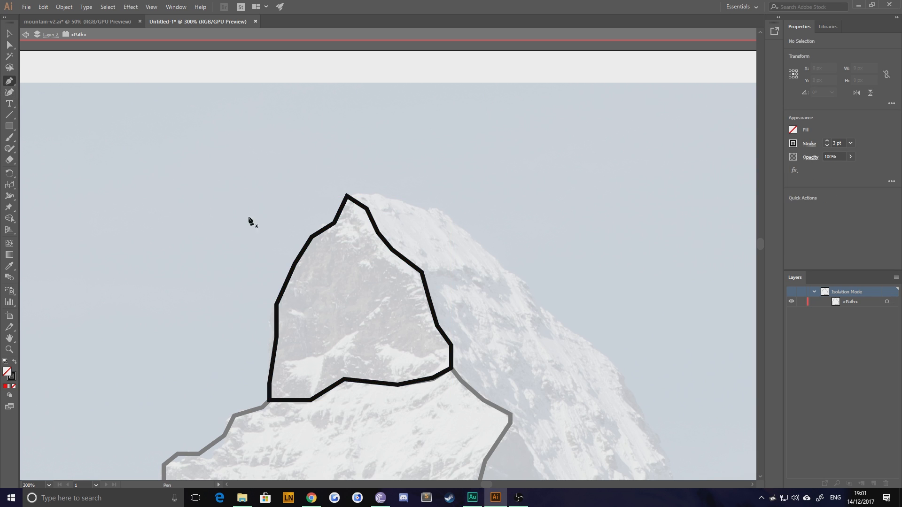
mouse_move(301, 179)
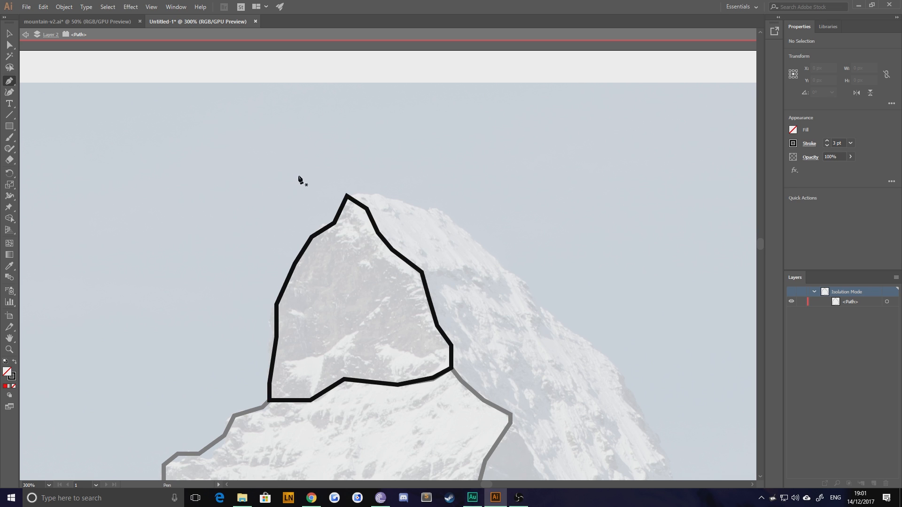
mouse_move(303, 173)
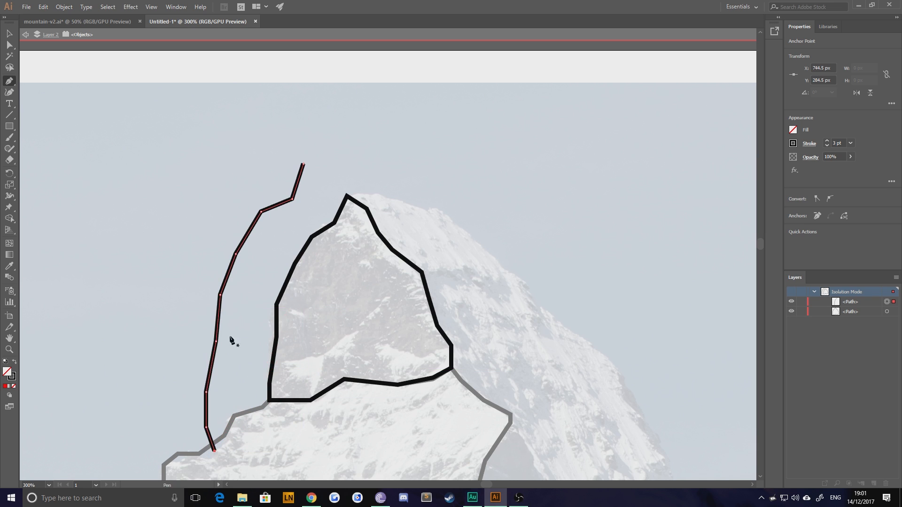
mouse_move(401, 178)
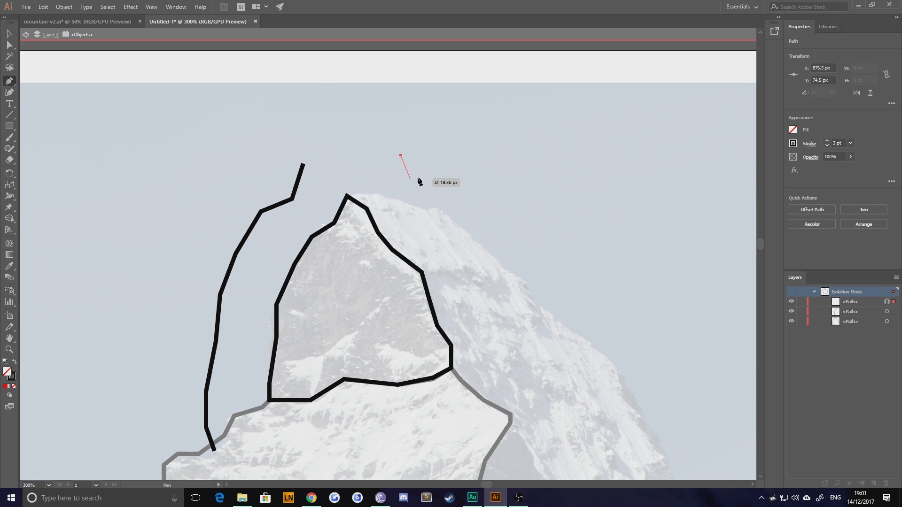
click(460, 230)
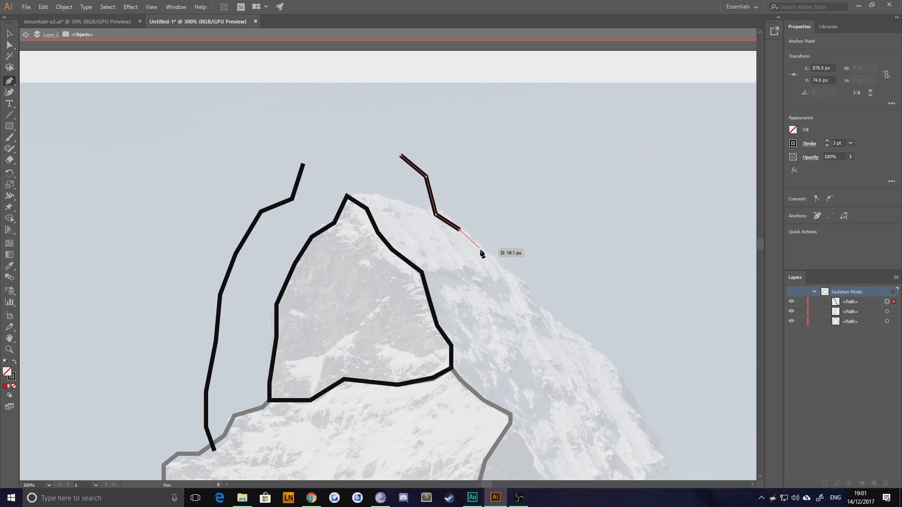
click(526, 339)
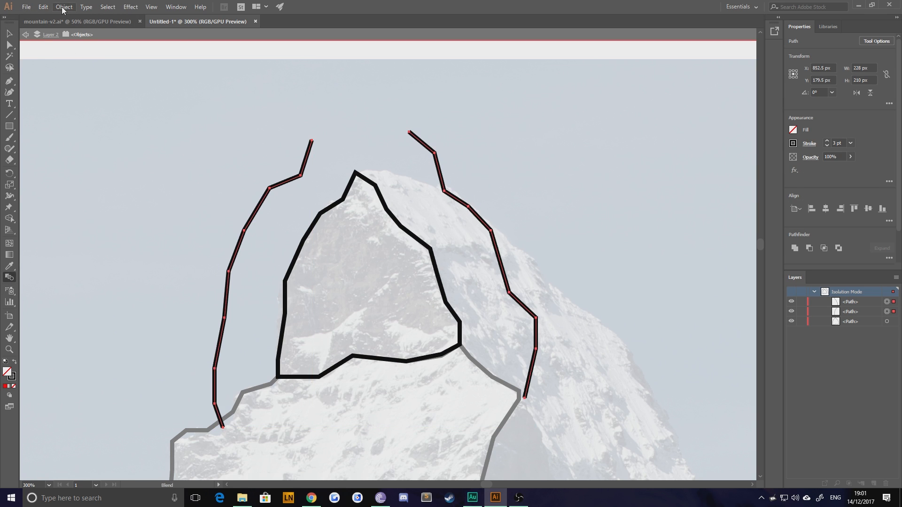
Blend the two ridge lines through Object > Blend > Make, creating a middle line
click(64, 6)
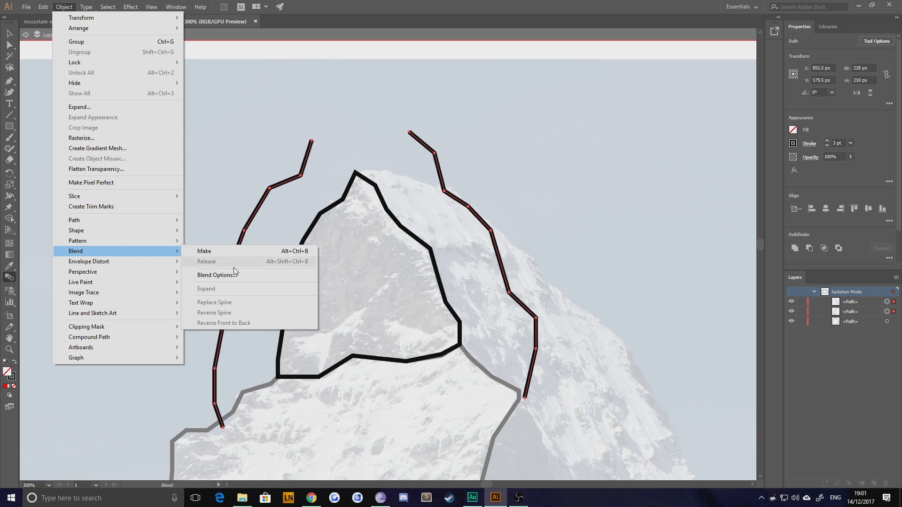
click(204, 251)
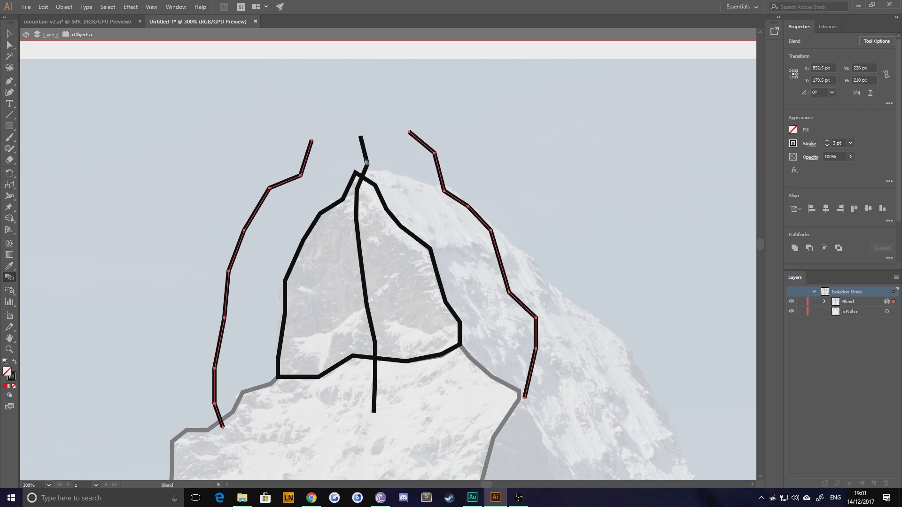
mouse_move(339, 215)
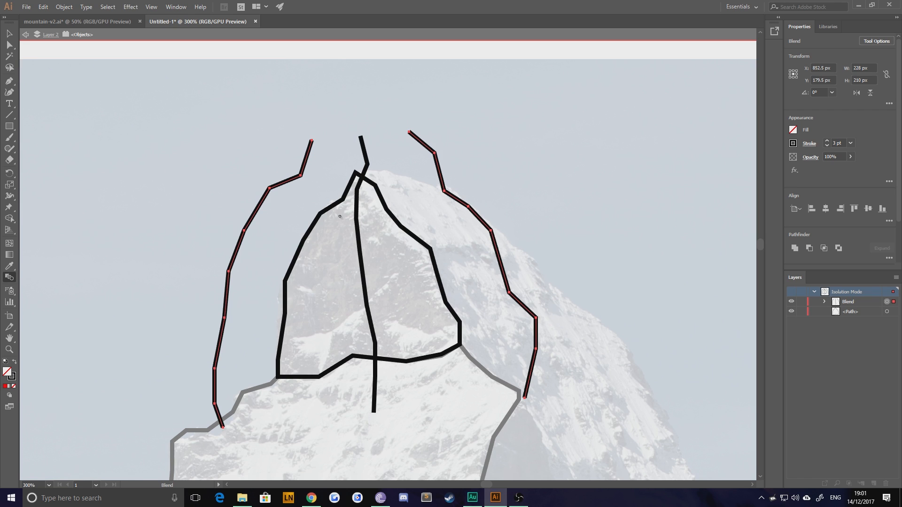
mouse_move(876, 41)
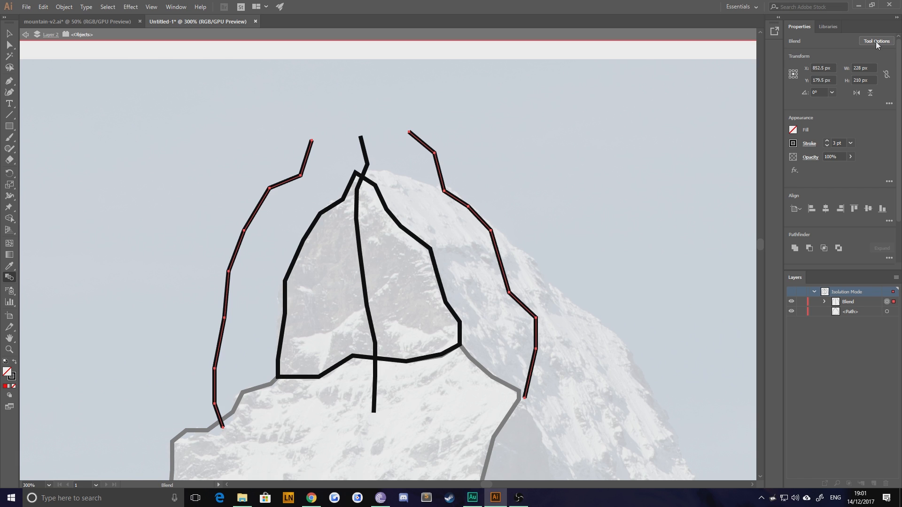
Set the ridge blend's spacing to 24 Specified Steps with Preview on
click(875, 41)
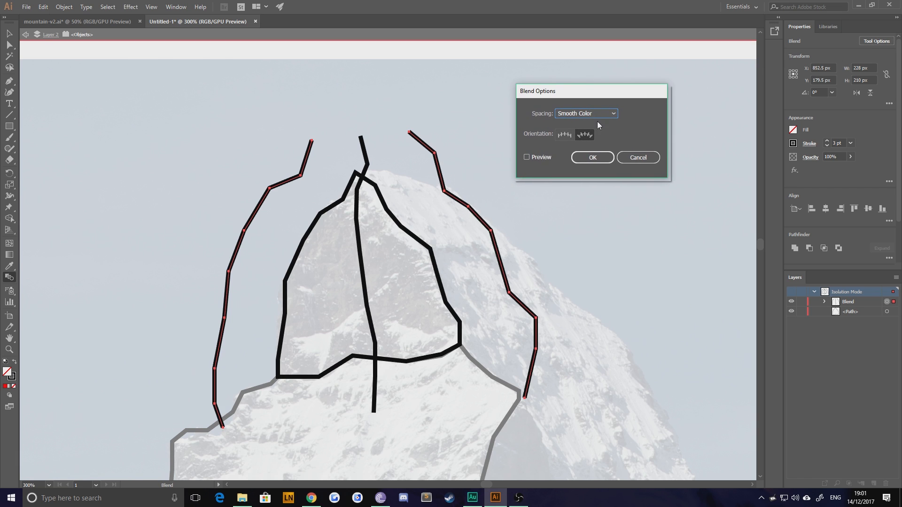
click(585, 112)
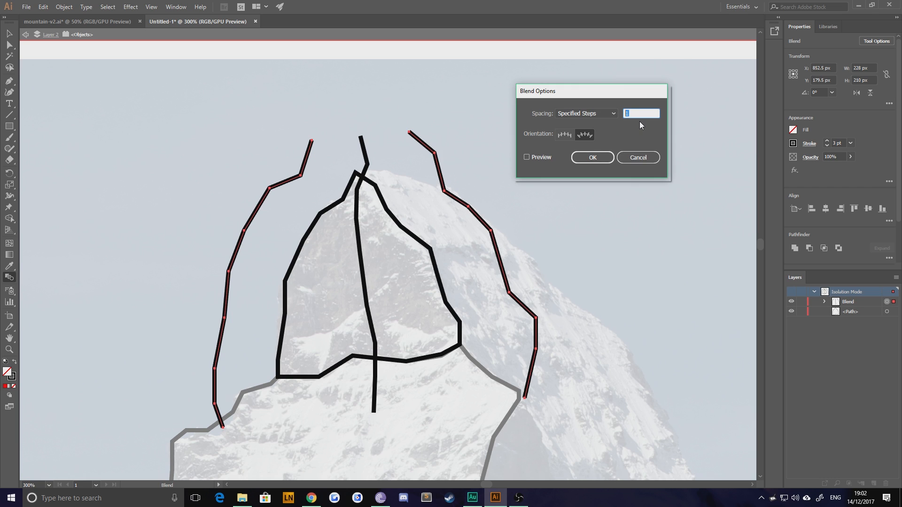
text(12)
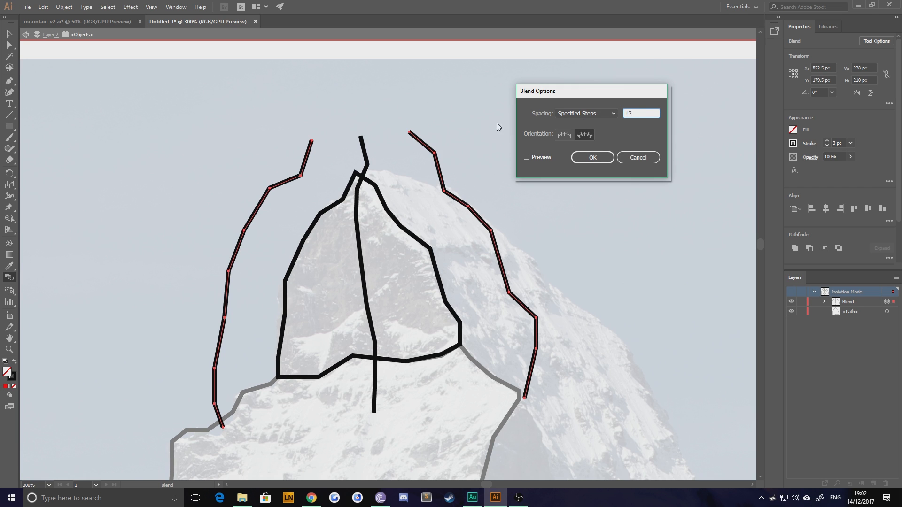
click(526, 157)
text(24)
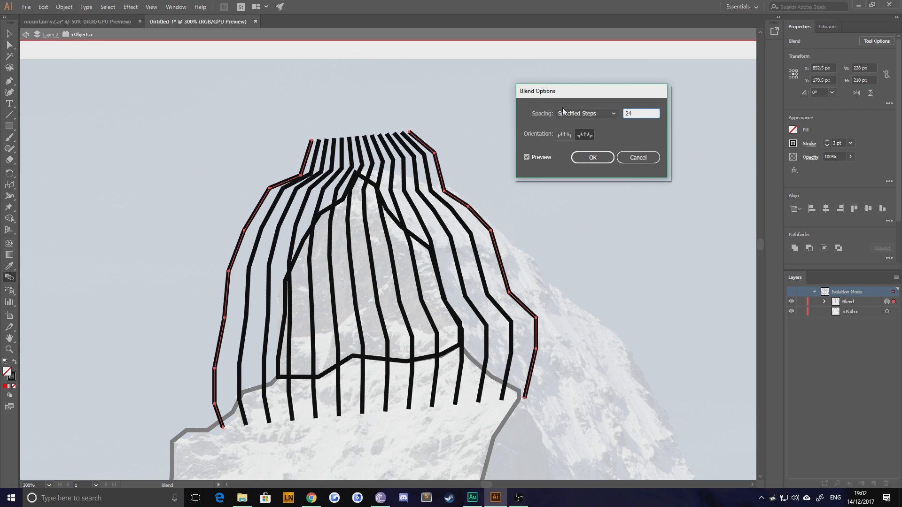
click(585, 113)
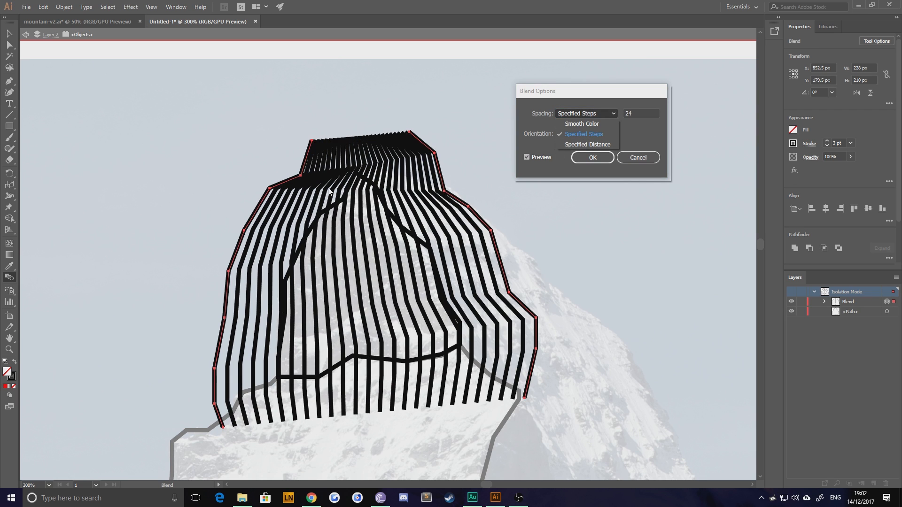
click(583, 134)
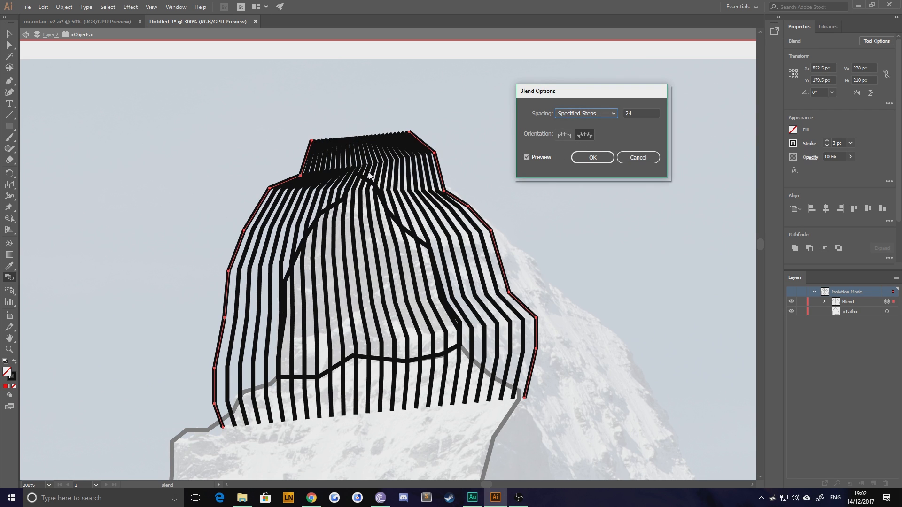
mouse_move(325, 151)
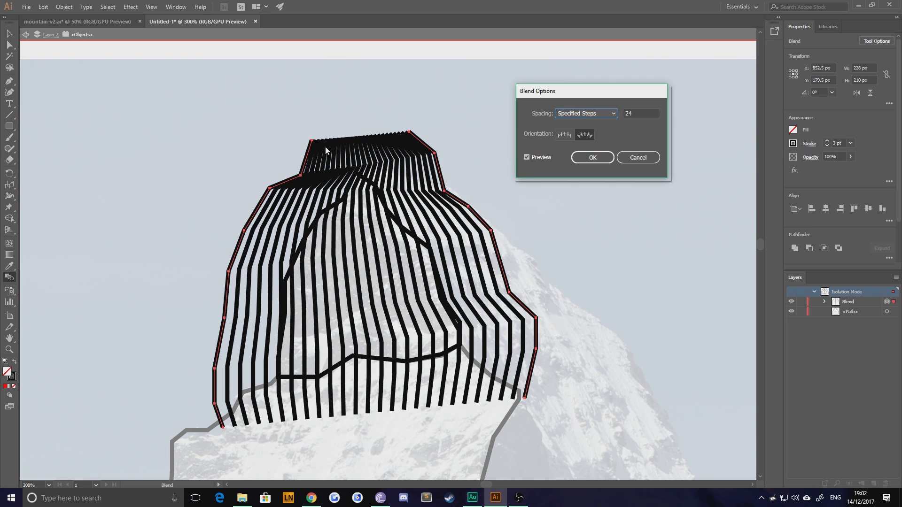
click(591, 156)
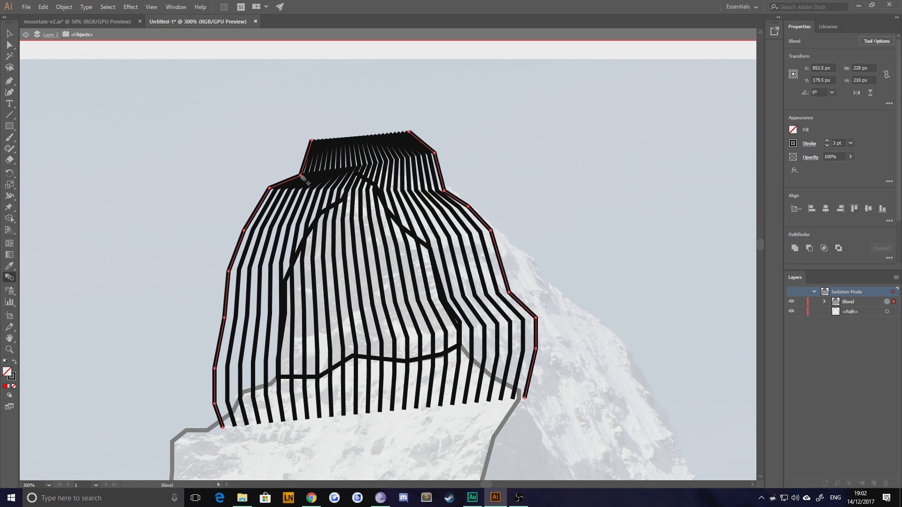
Isolate the 24-step ridge-line blend group over the peak for editing
drag(308, 179, 300, 175)
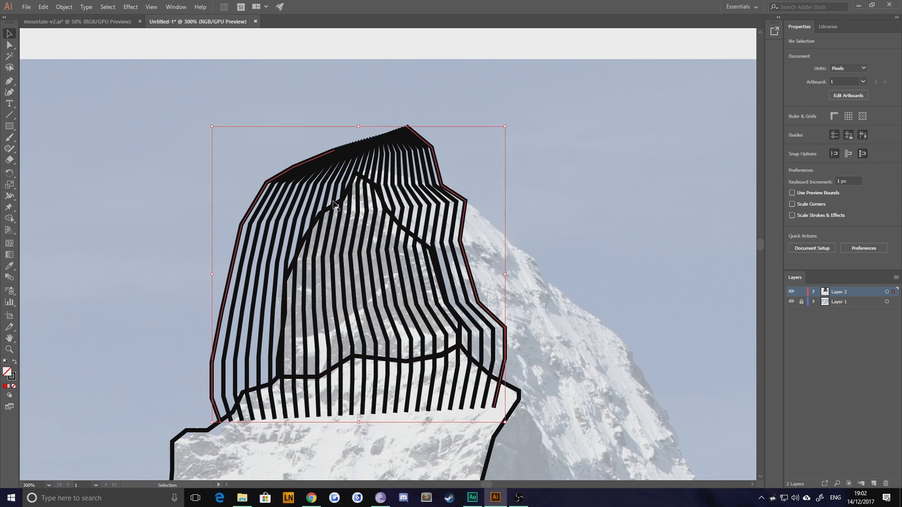
double_click(333, 204)
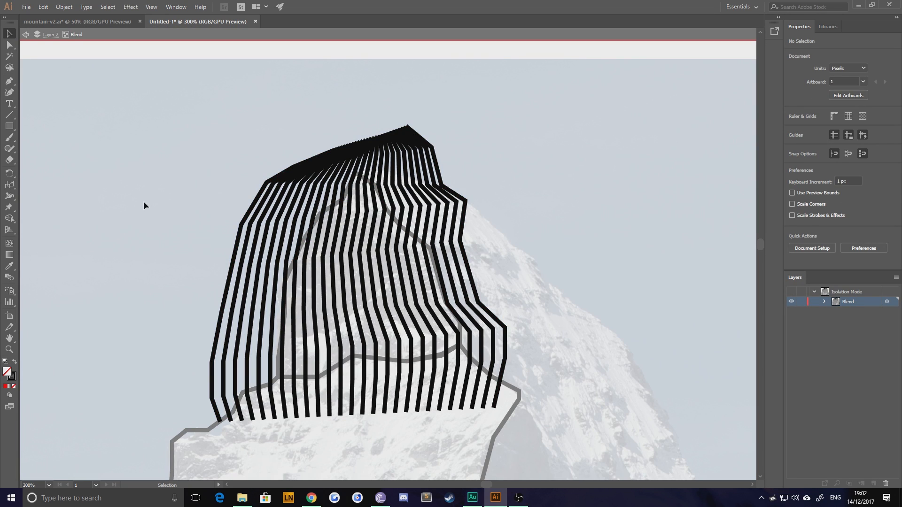
click(823, 301)
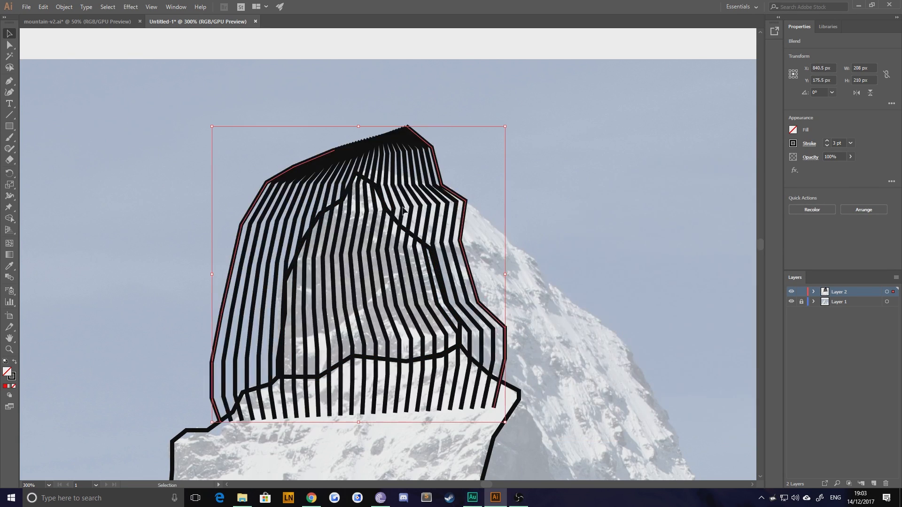
mouse_move(290, 204)
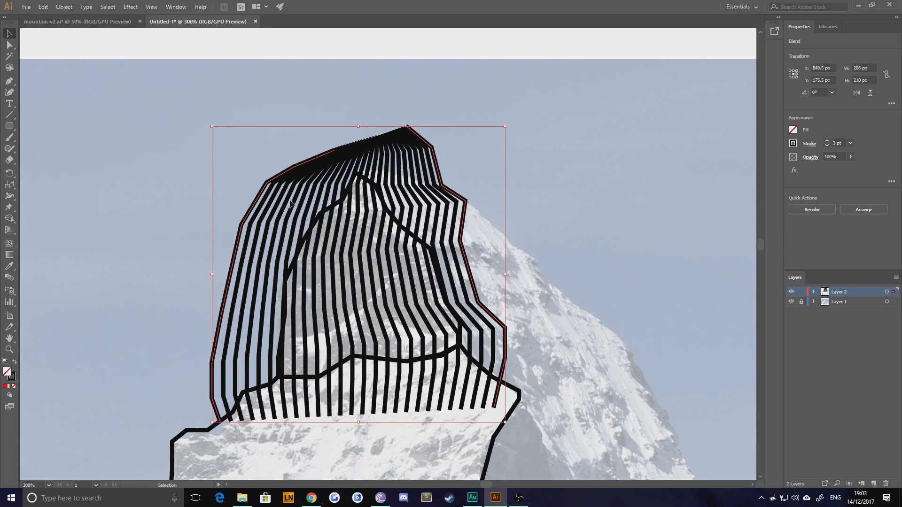
mouse_move(276, 263)
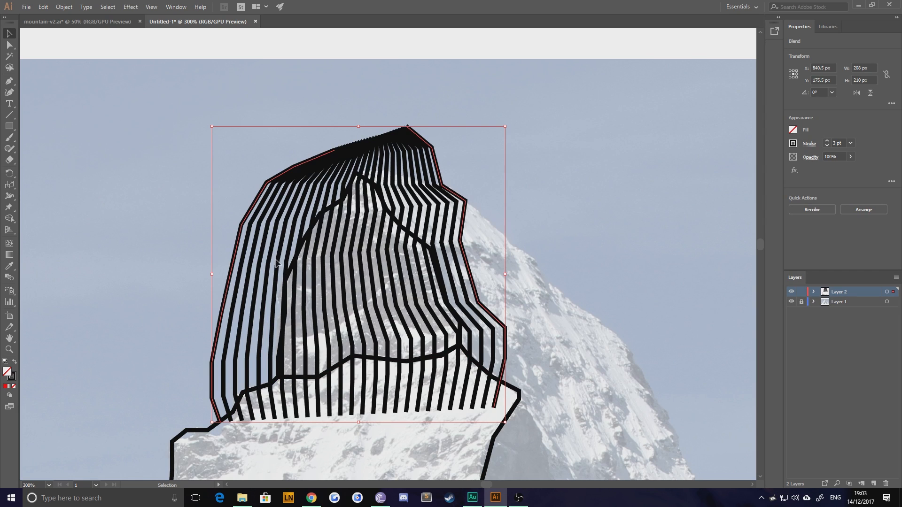
mouse_move(335, 212)
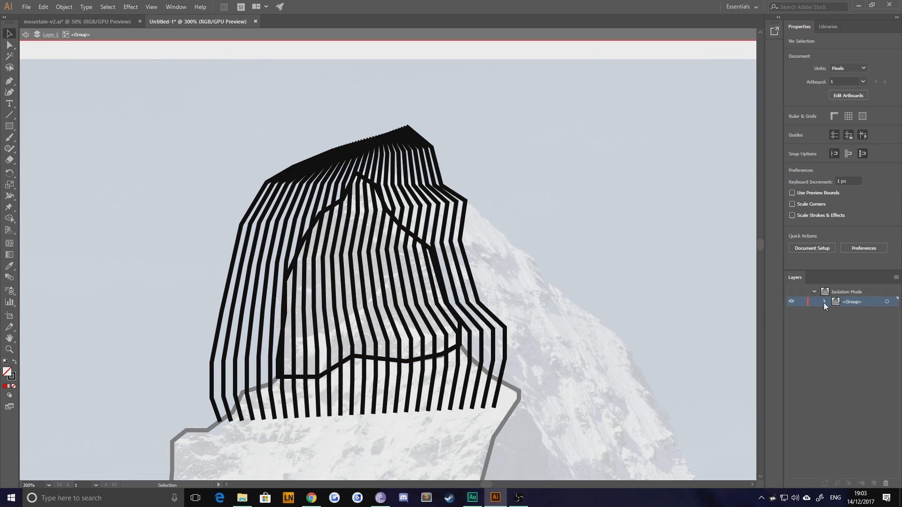
Expand the group in the Layers panel and select the top-plane outline path
click(824, 302)
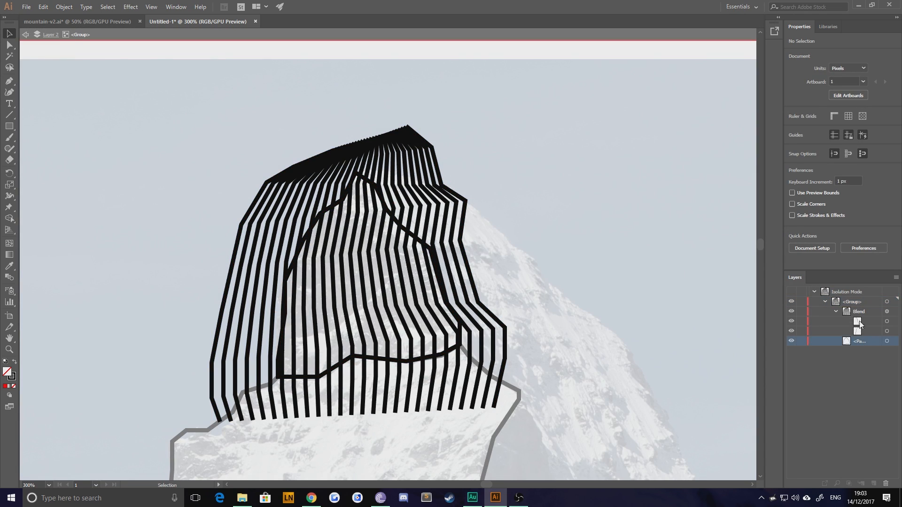
click(885, 341)
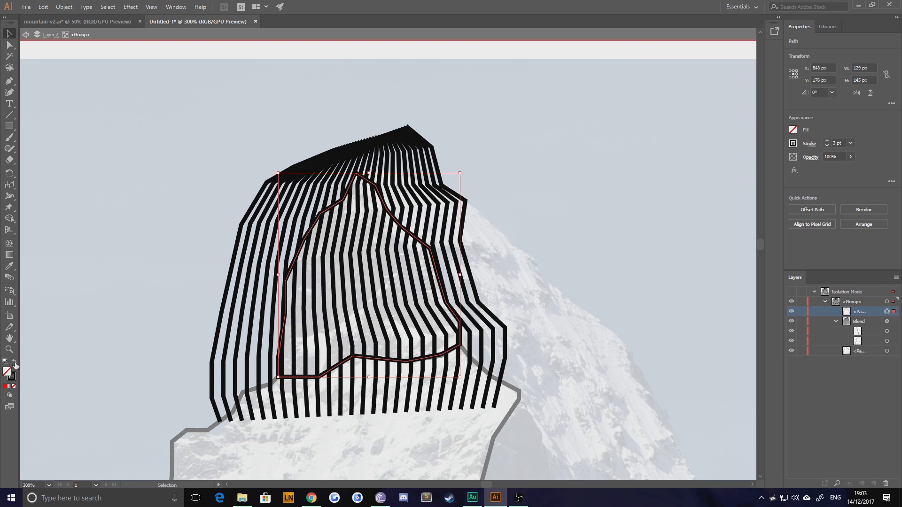
mouse_move(15, 367)
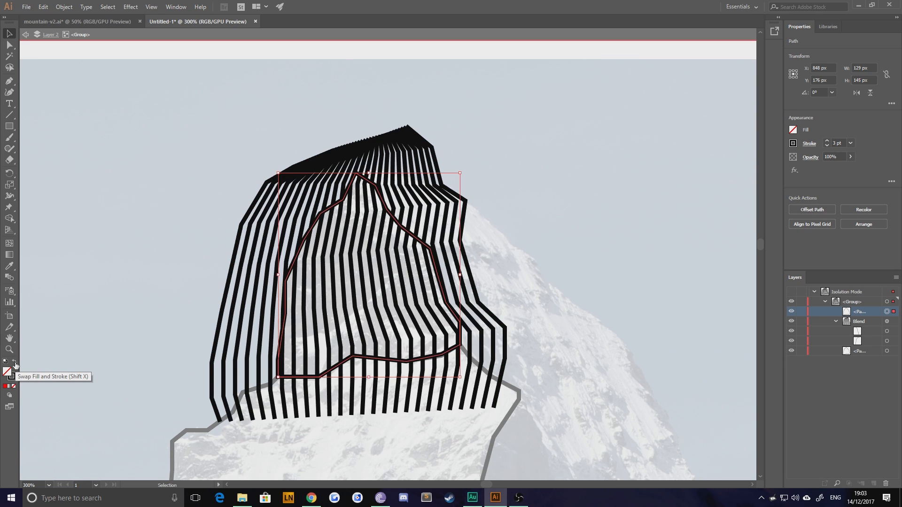
Swap the outline's stroke and fill, making it a solid black fill
click(15, 366)
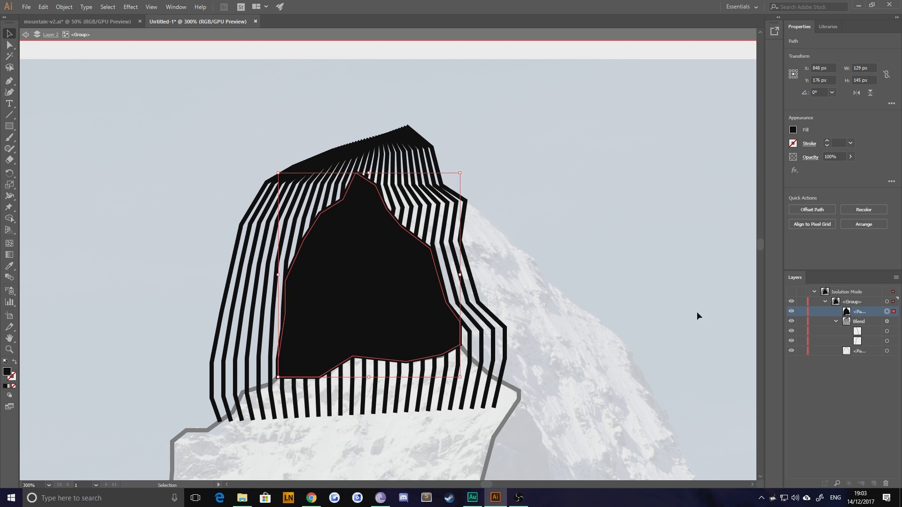
mouse_move(282, 292)
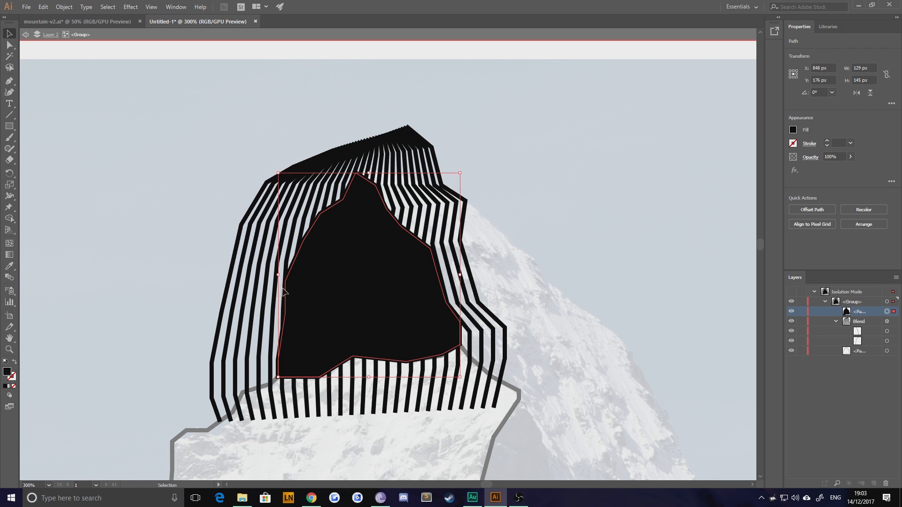
mouse_move(332, 320)
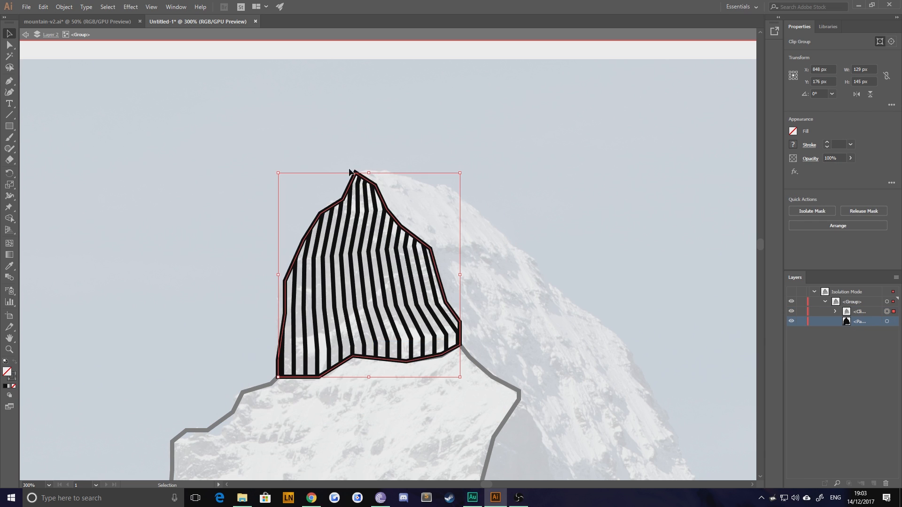
mouse_move(499, 263)
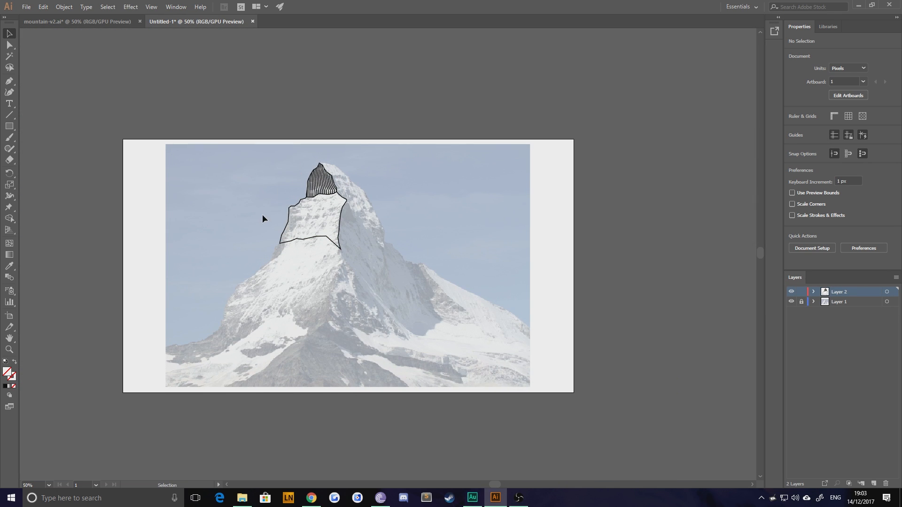
mouse_move(306, 236)
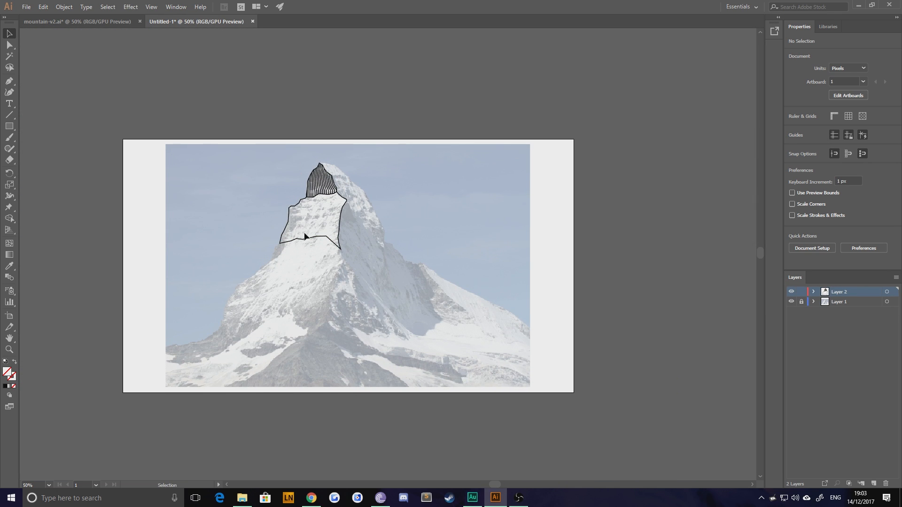
mouse_move(309, 252)
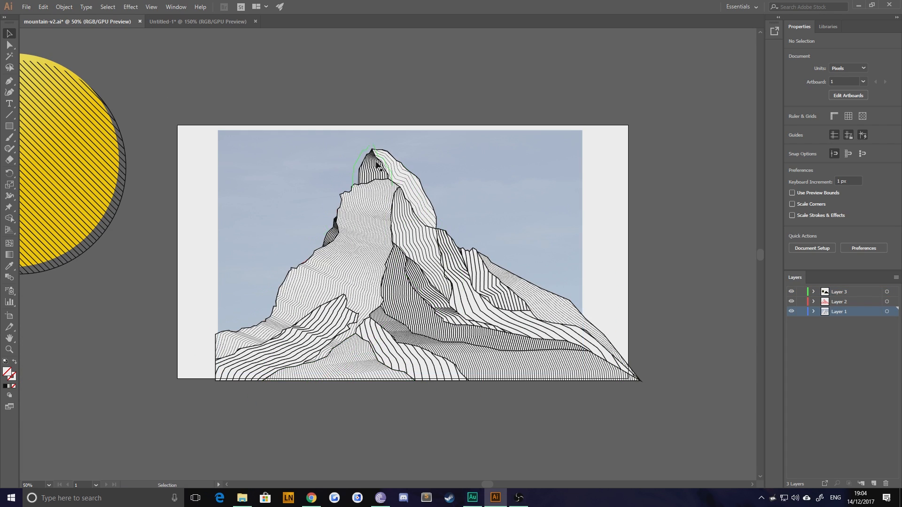
click(197, 22)
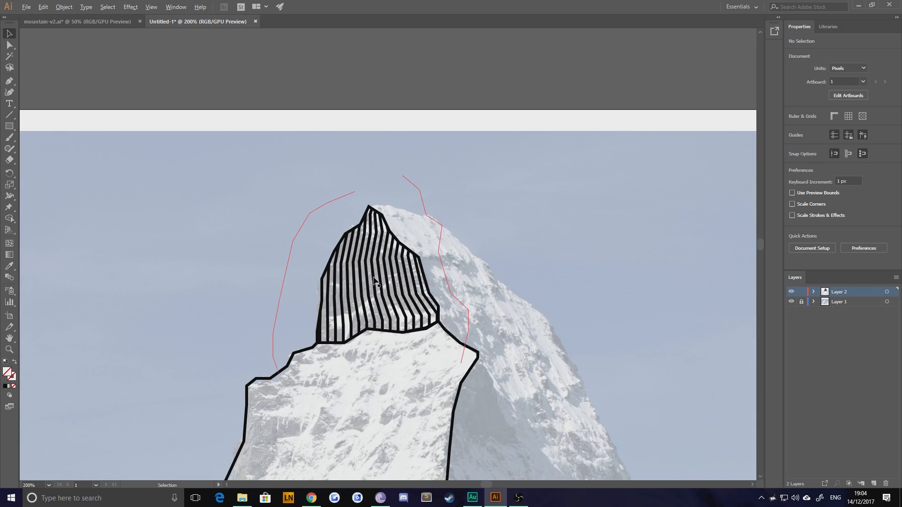
mouse_move(339, 260)
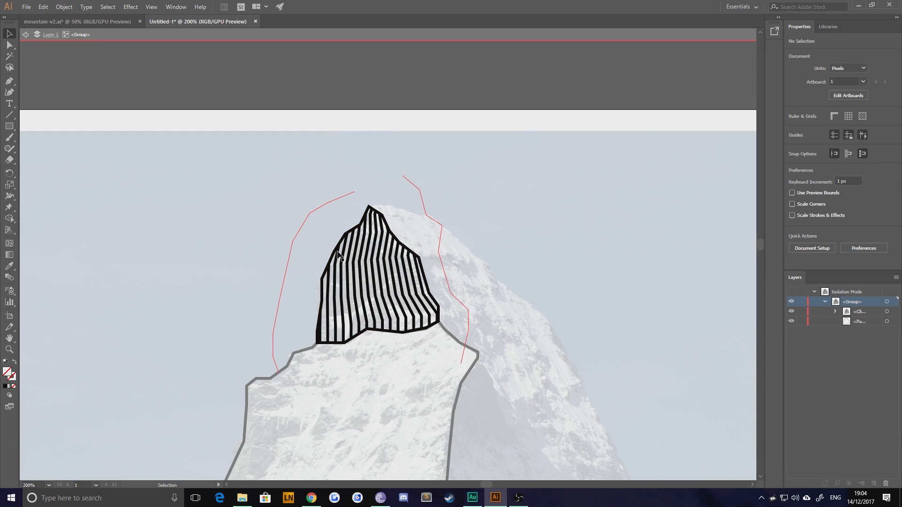
click(380, 270)
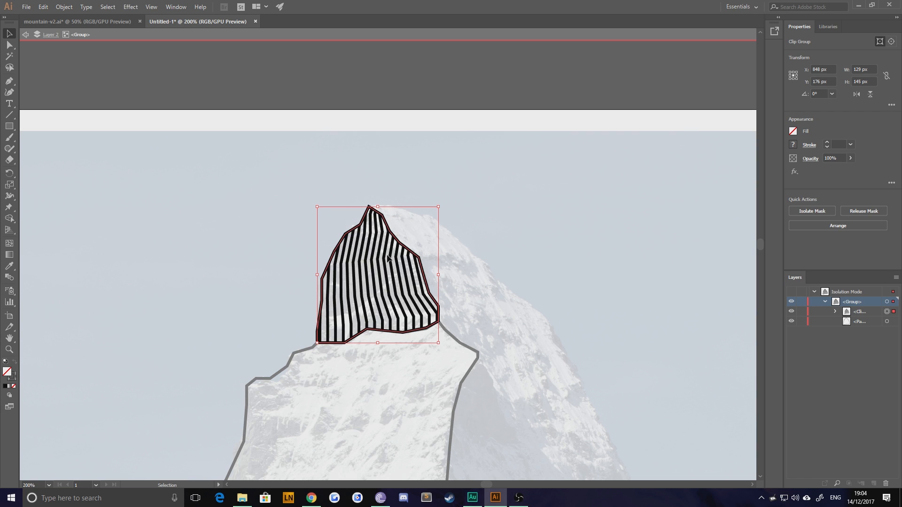
click(835, 311)
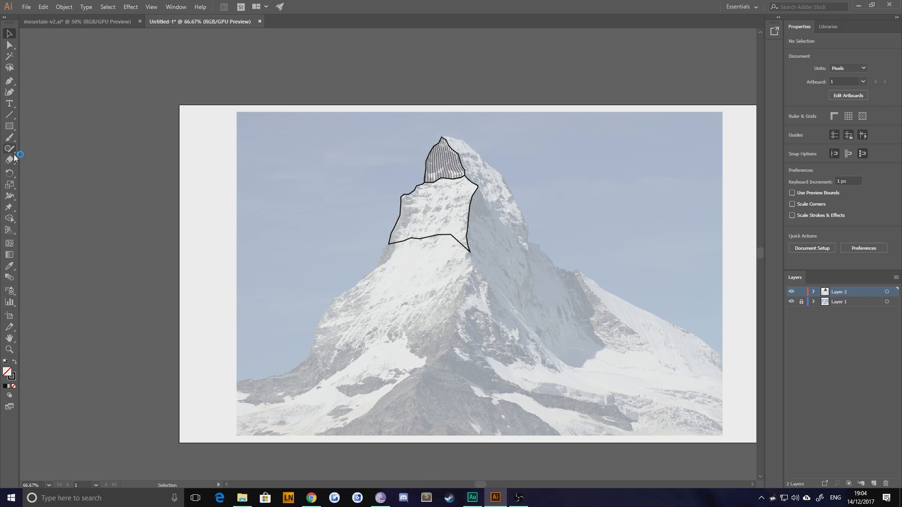
mouse_move(9, 81)
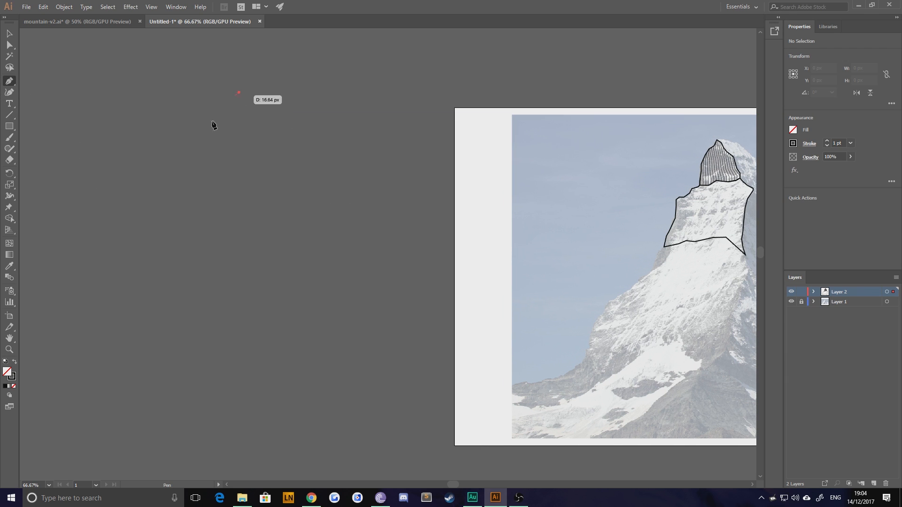
Draw a curved line beside the artboard and blend it with the other curve
drag(238, 93, 138, 456)
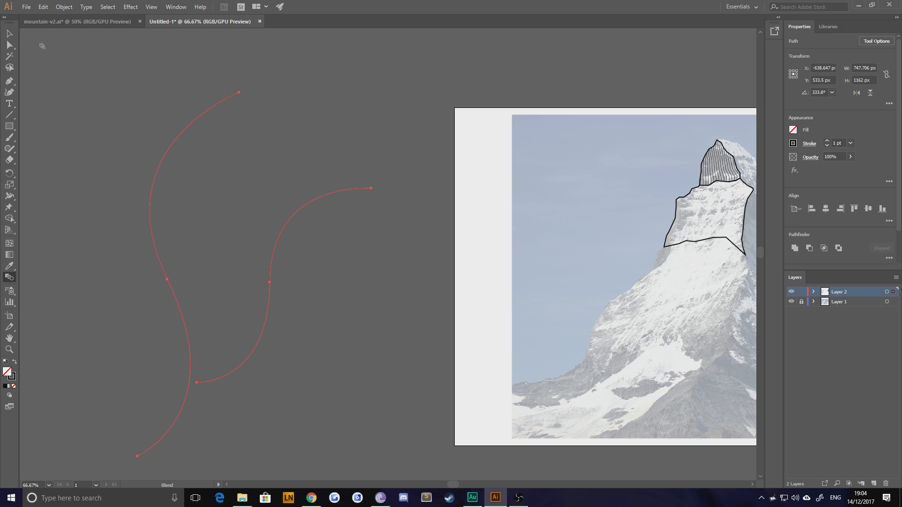
click(63, 6)
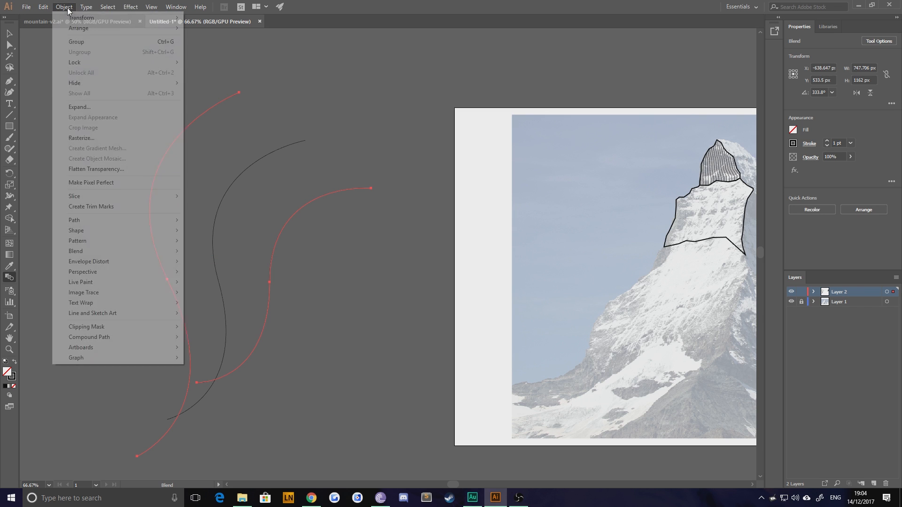
Set the curve blend's spacing to 50 Specified Steps, previewing before confirming
click(75, 251)
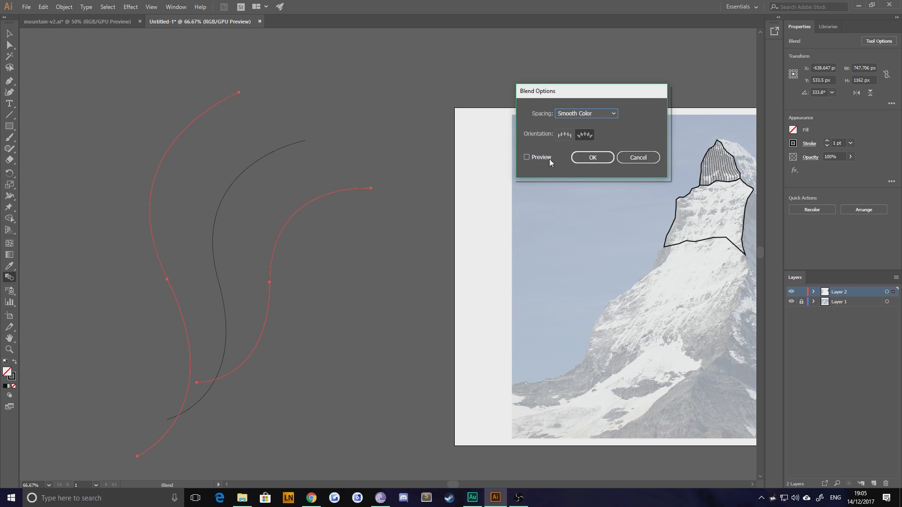
click(586, 114)
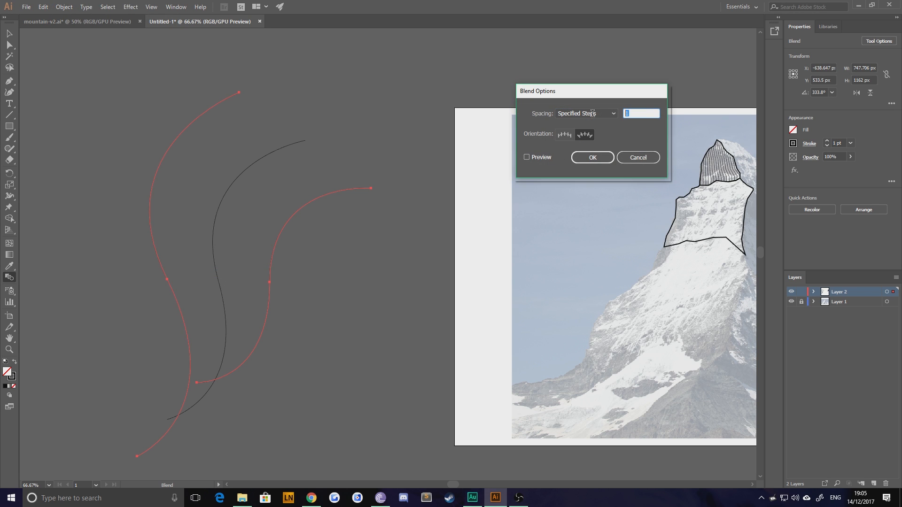
text(50)
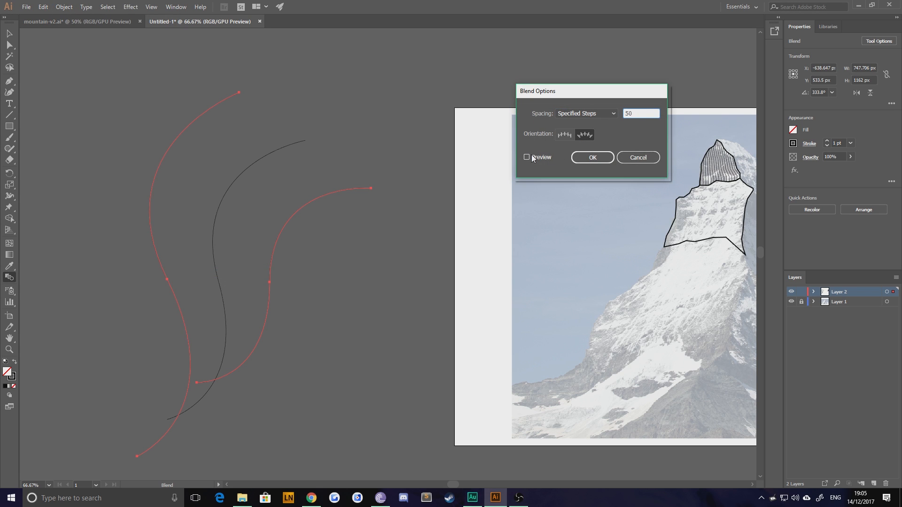
click(525, 157)
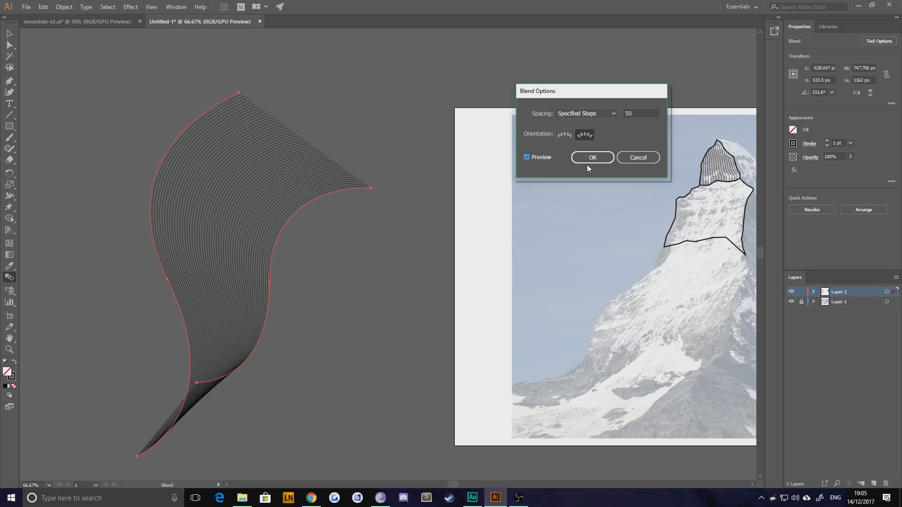
click(591, 157)
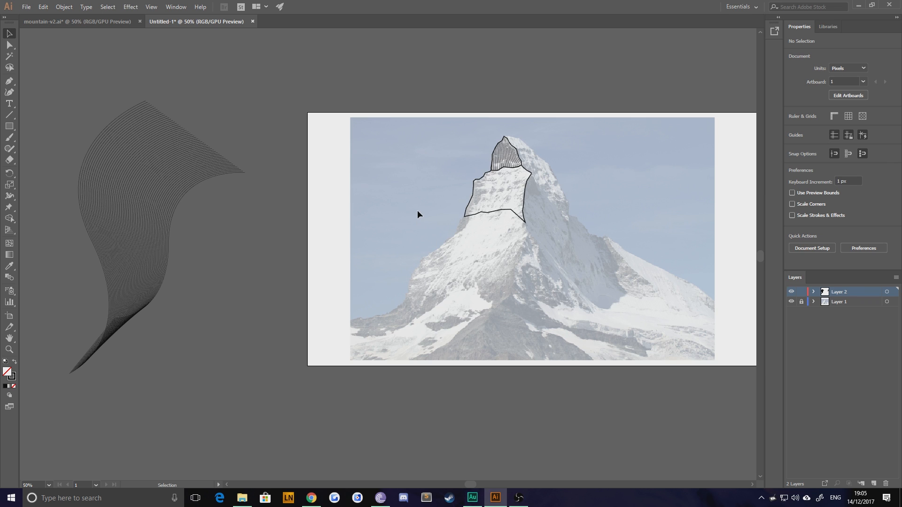
mouse_move(313, 171)
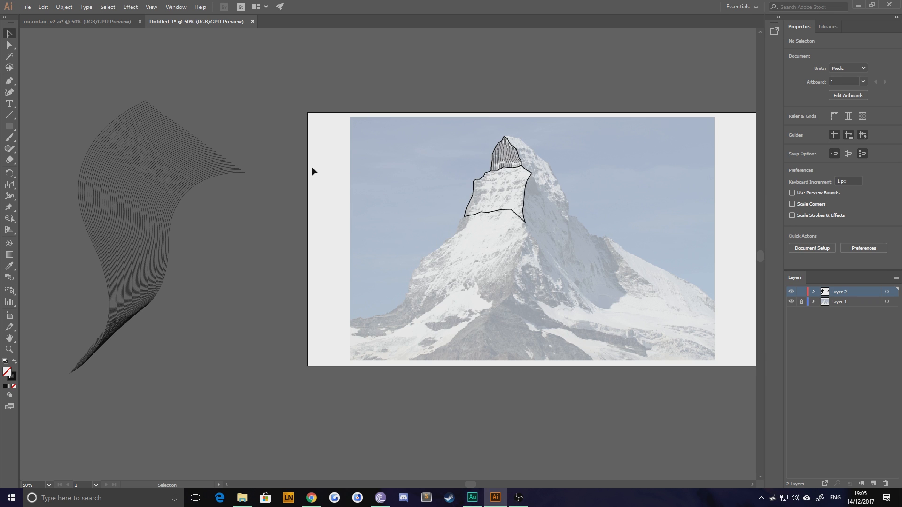